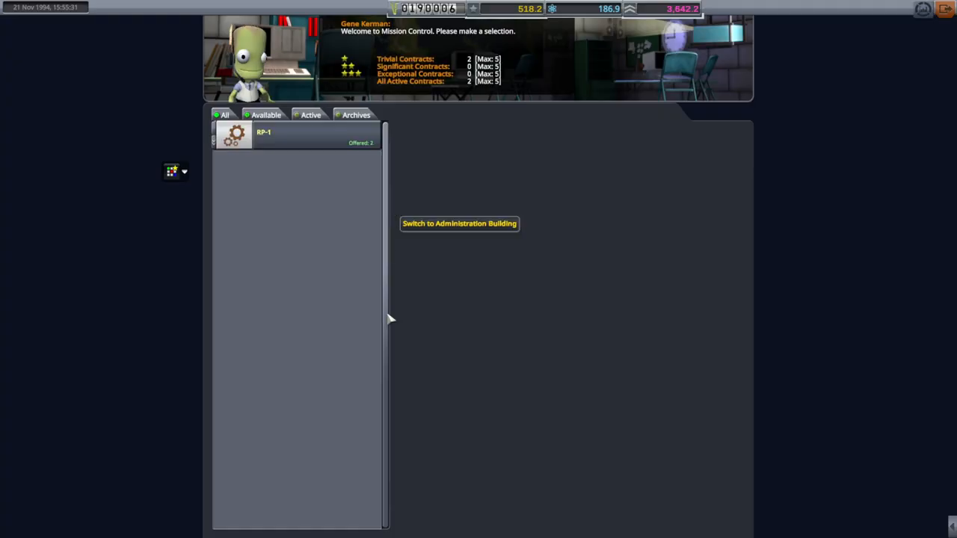
Accept the Geostationary Communications Network contract from the RP-1 list after reviewing its objectives
click(263, 132)
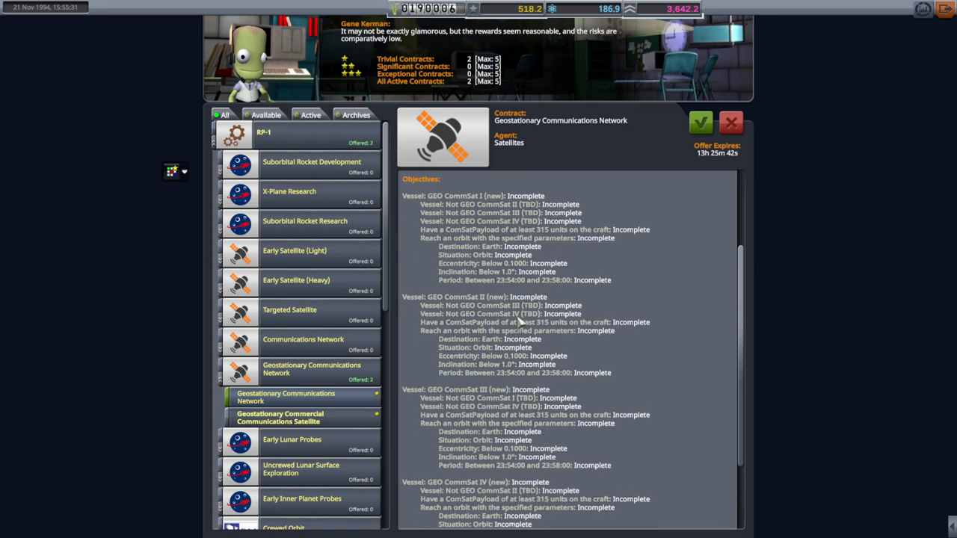
scroll(down, 3)
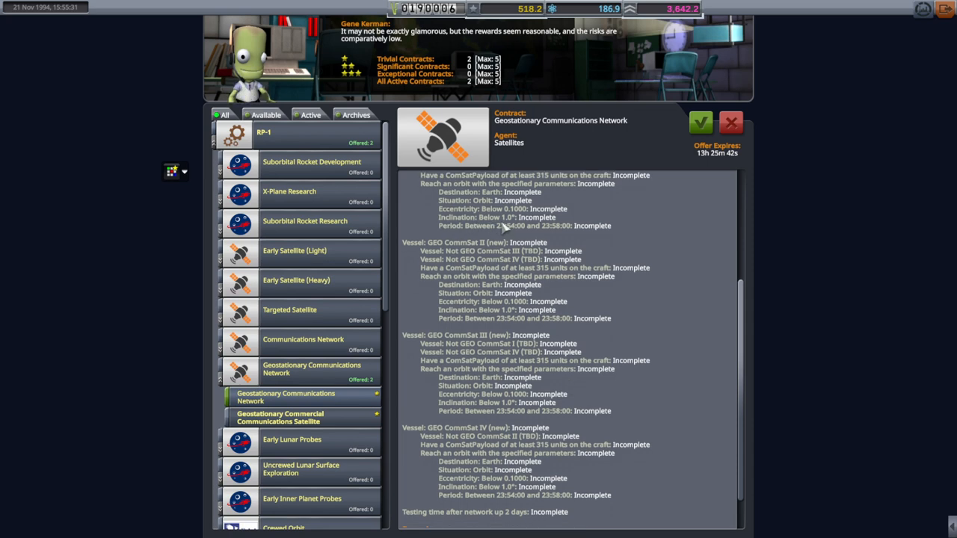
mouse_move(505, 217)
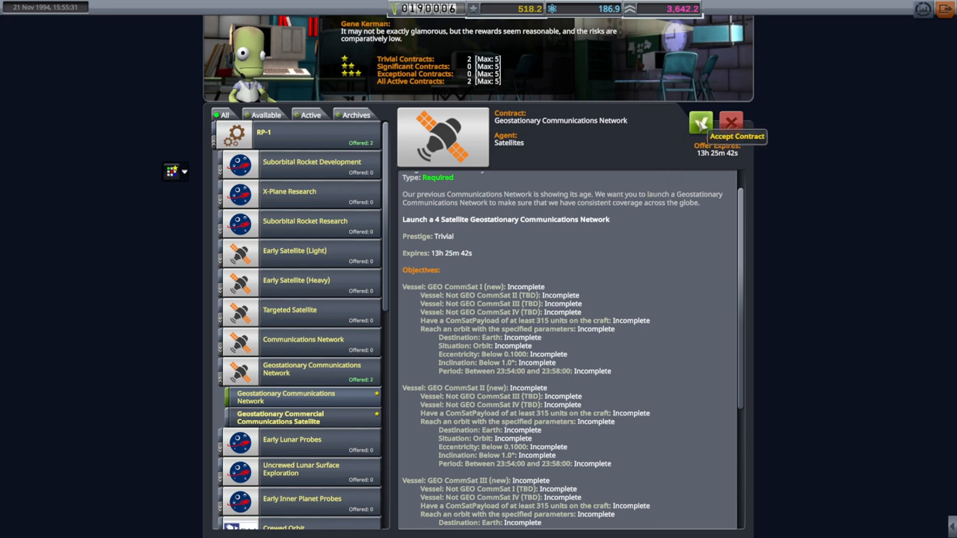
click(700, 122)
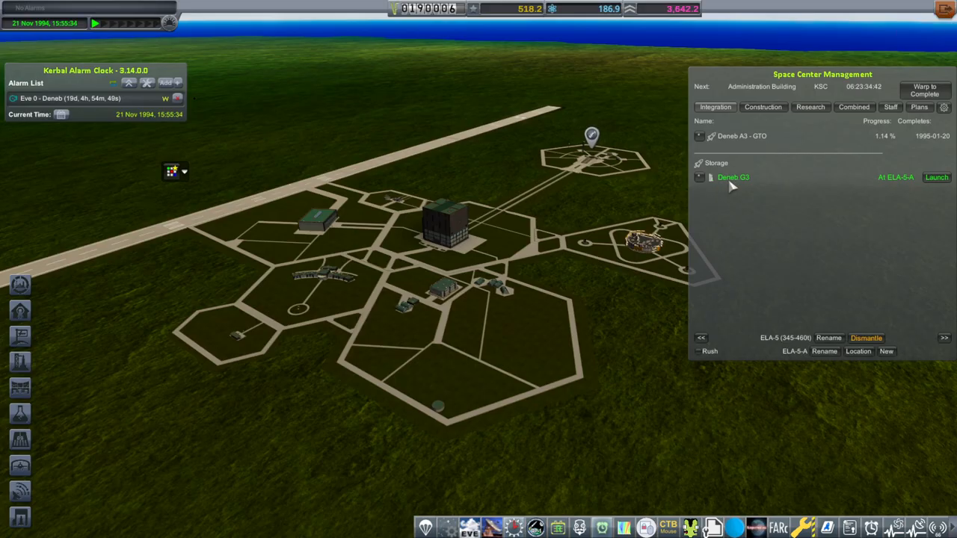
mouse_move(741, 187)
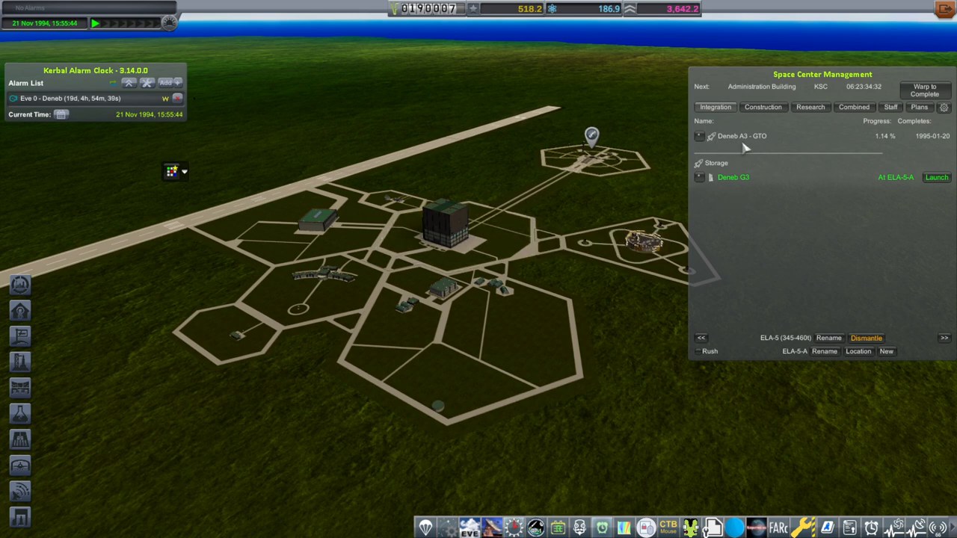
mouse_move(729, 239)
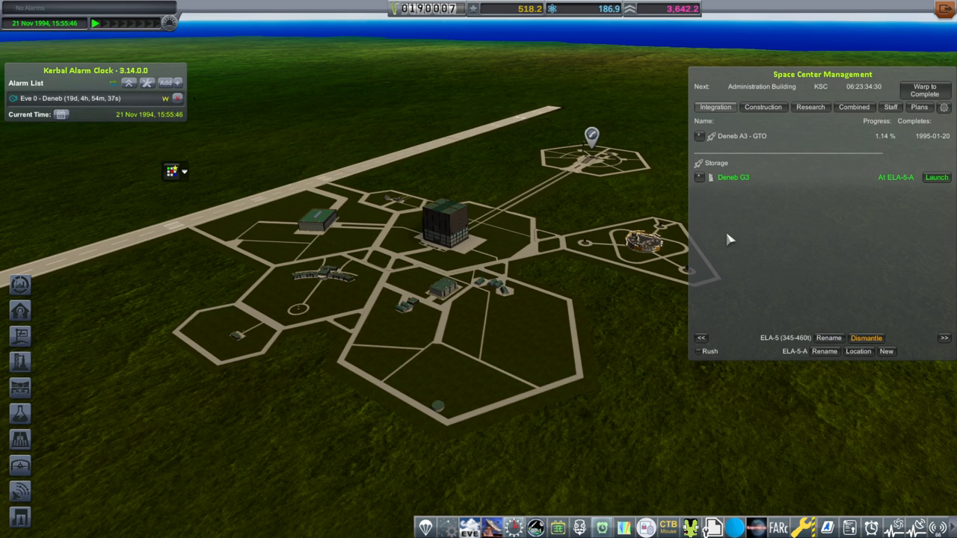
mouse_move(684, 433)
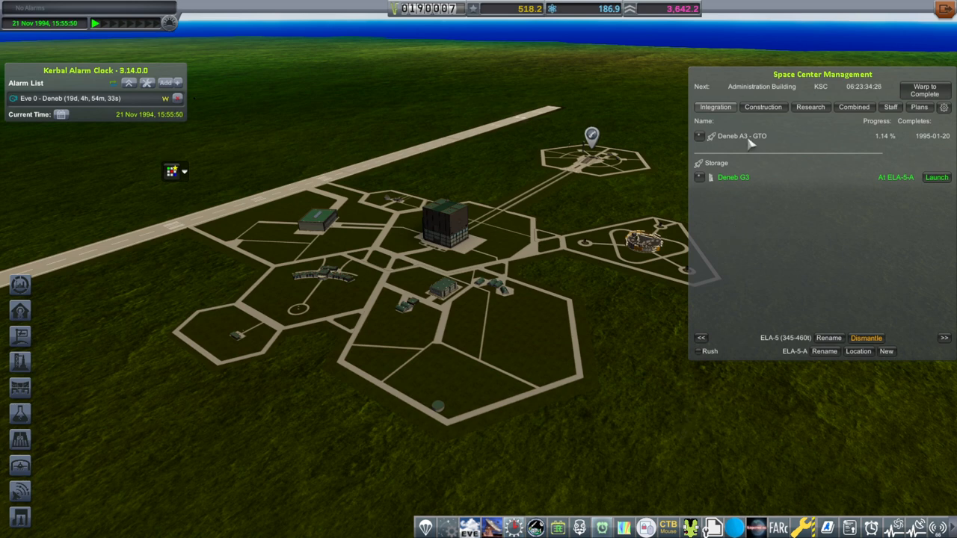
mouse_move(745, 184)
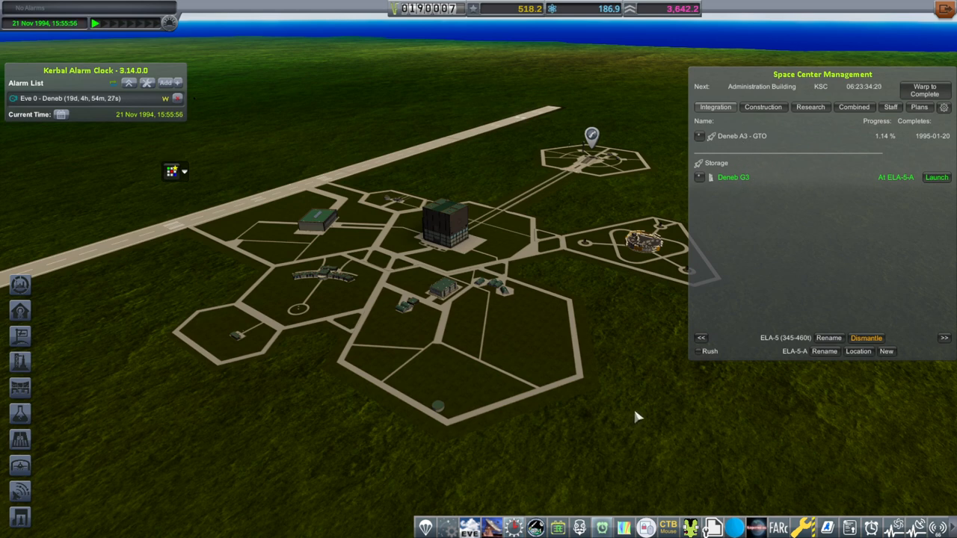
mouse_move(659, 432)
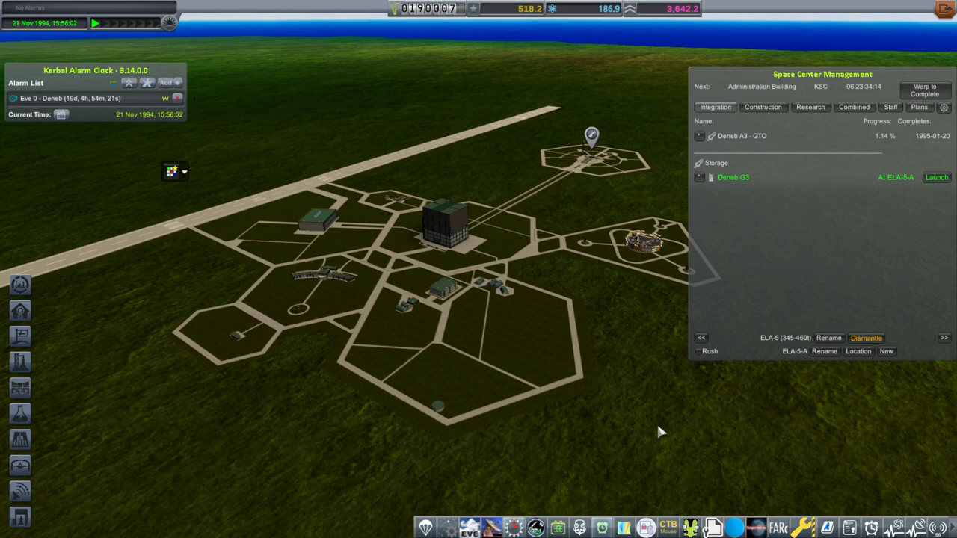
mouse_move(669, 435)
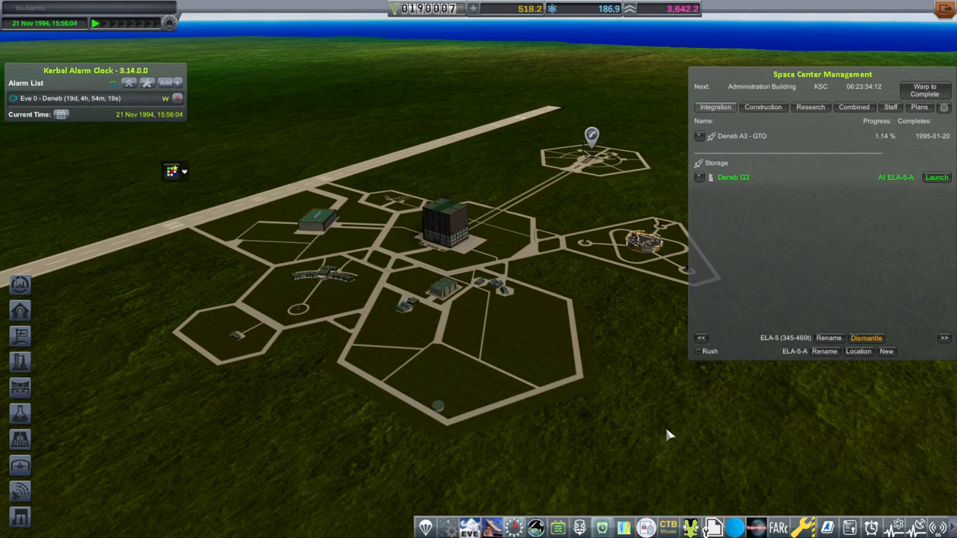
mouse_move(689, 434)
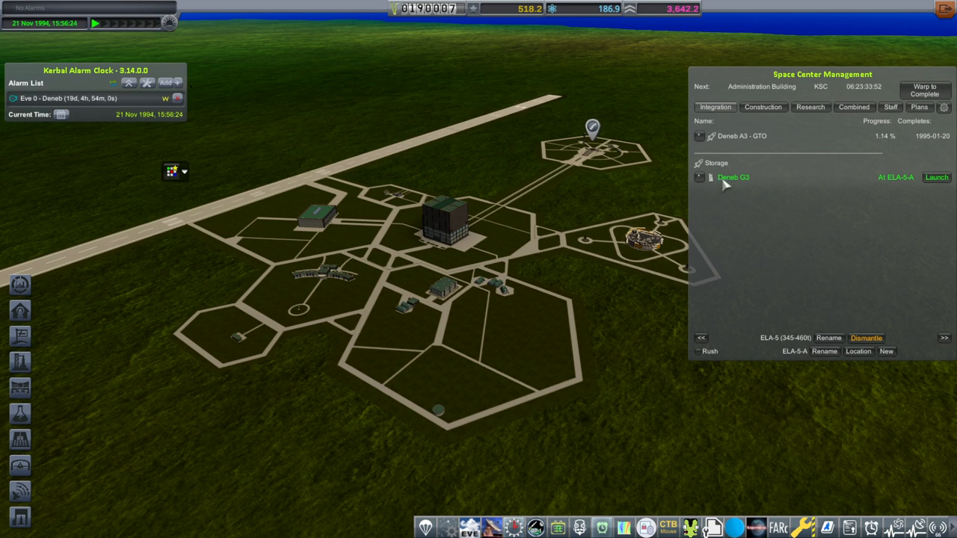
mouse_move(721, 446)
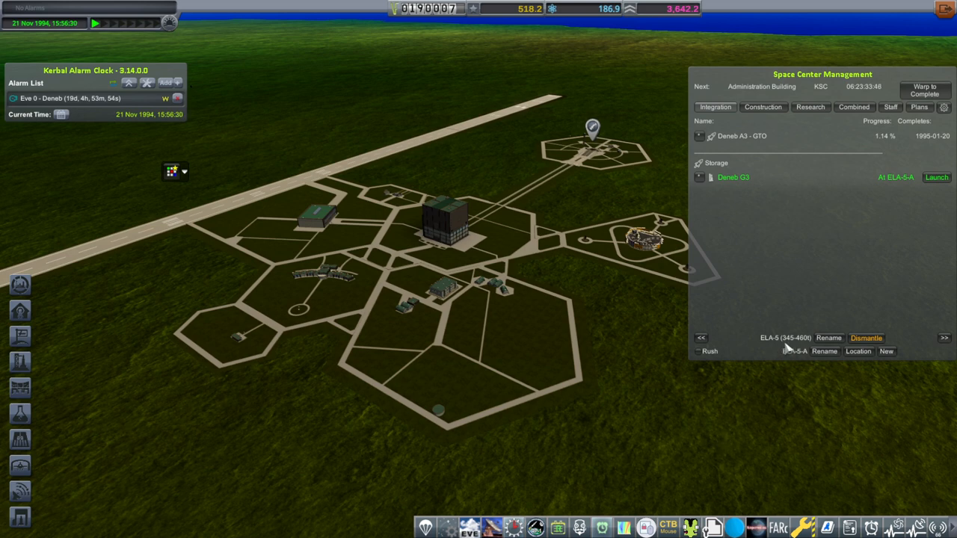
mouse_move(785, 352)
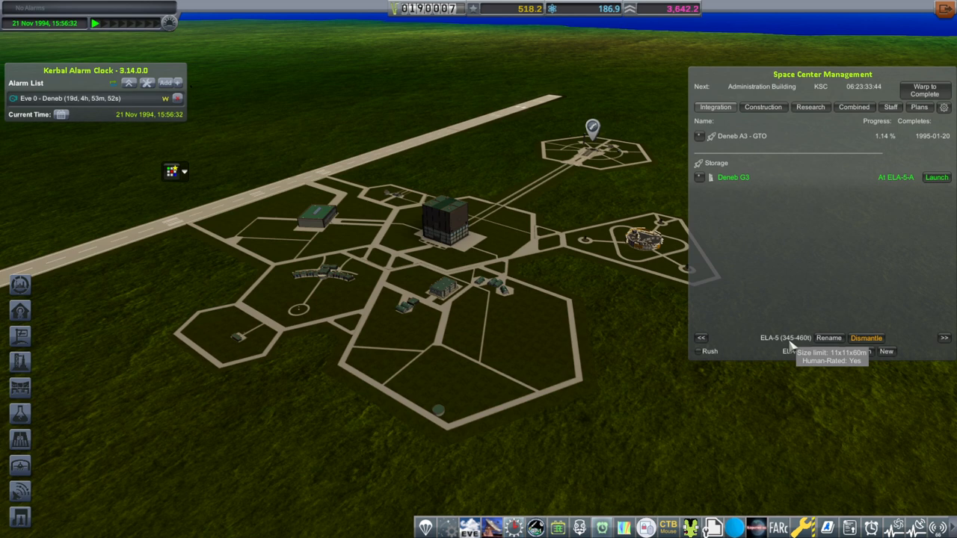
mouse_move(791, 345)
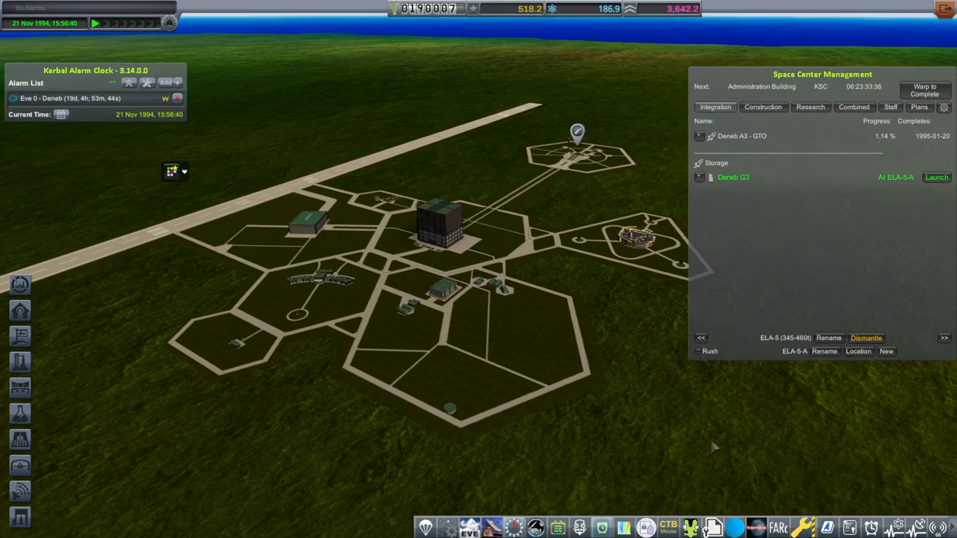
mouse_move(621, 72)
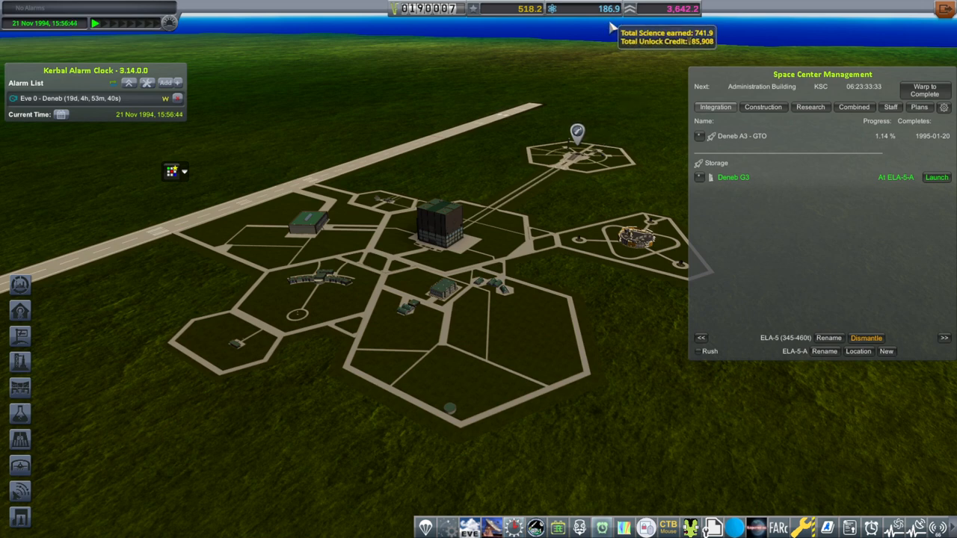
Check the R&D building info and the construction queue showing the Administration upgrade at 92.79%
click(444, 224)
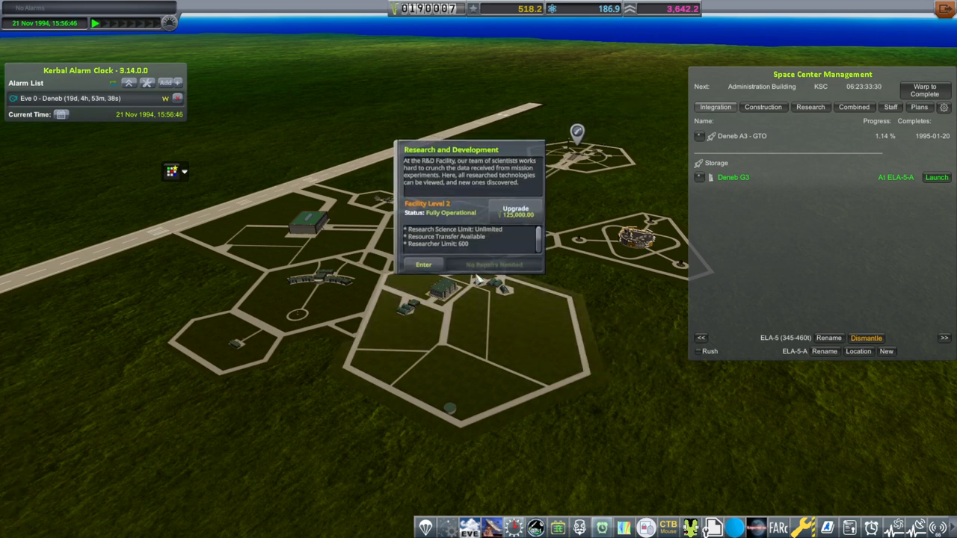
mouse_move(434, 185)
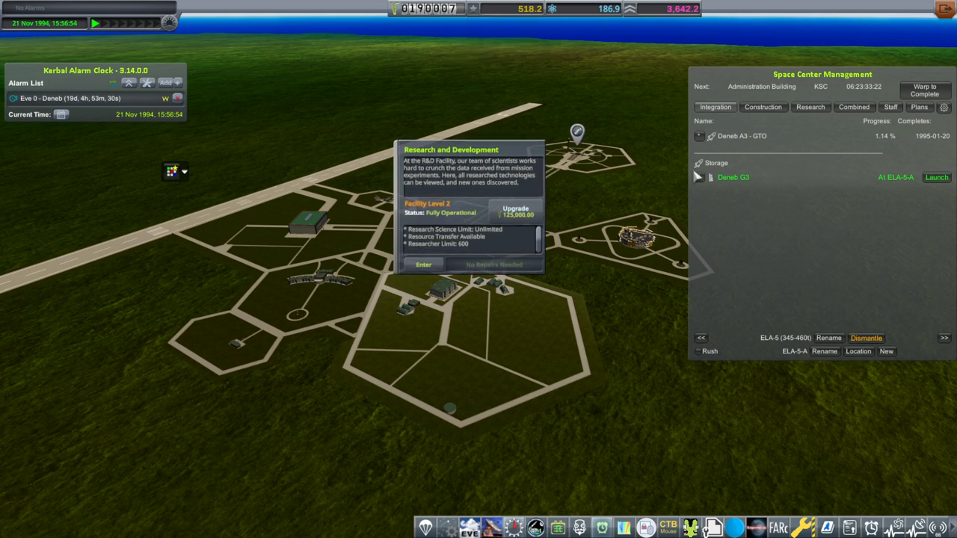
click(763, 107)
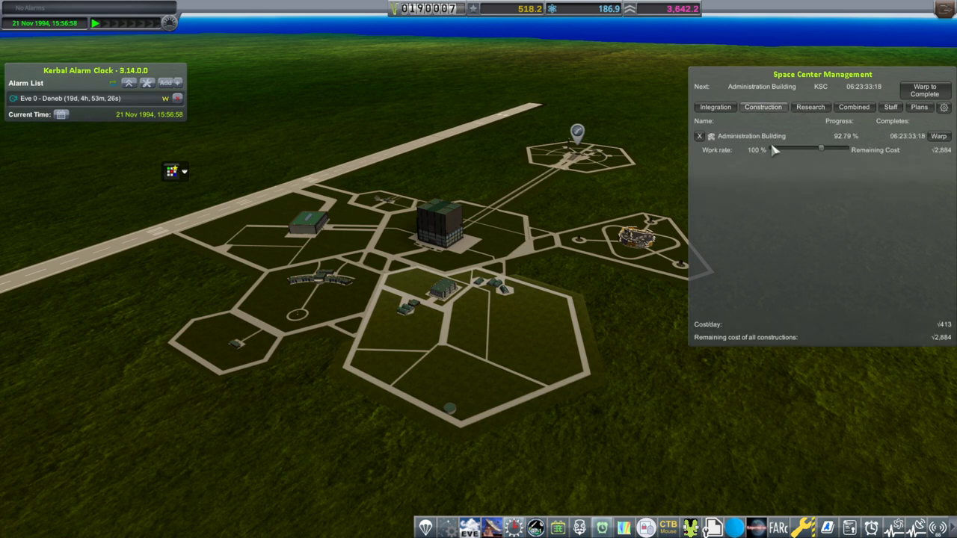
click(714, 106)
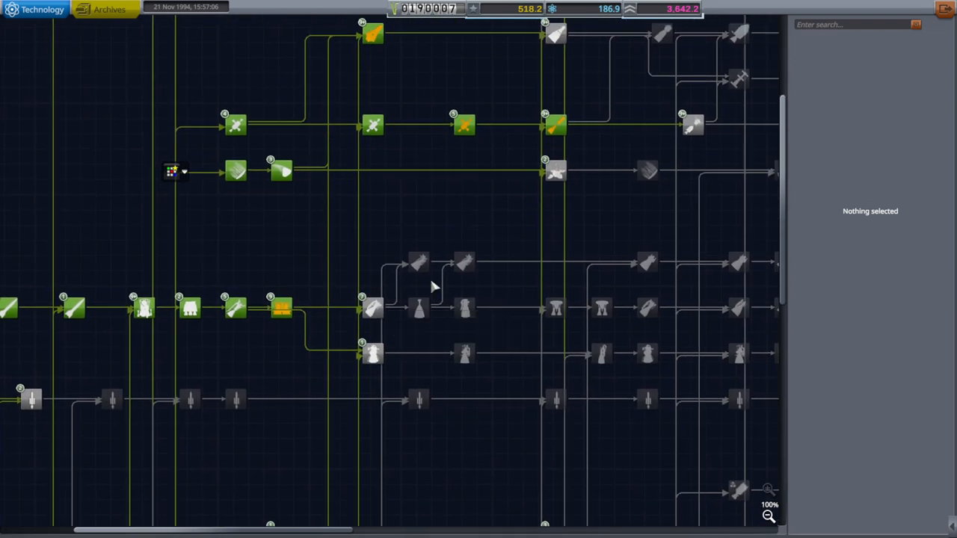
Queue Early Hydrolox Engines for research with its 1961 and 1962 Orbital Rocketry prerequisites
click(464, 261)
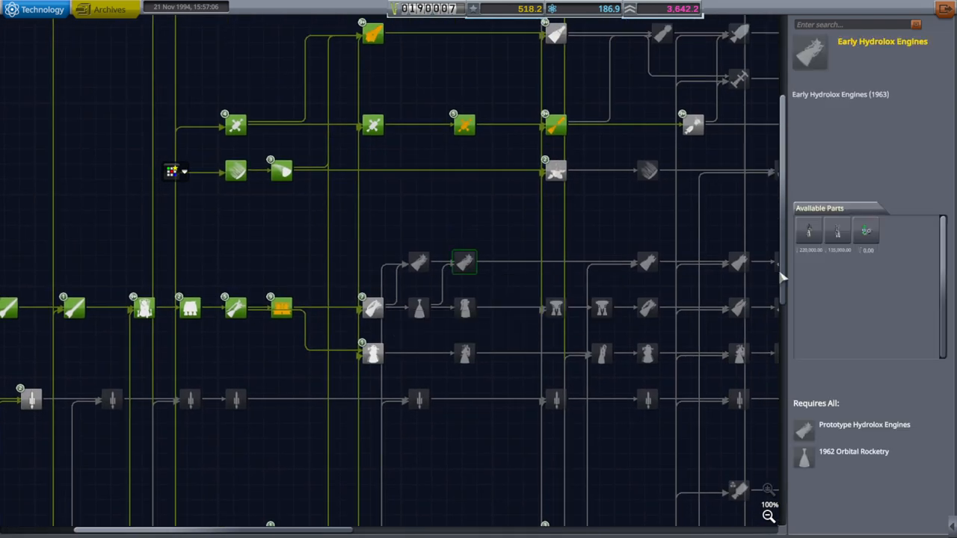
click(372, 308)
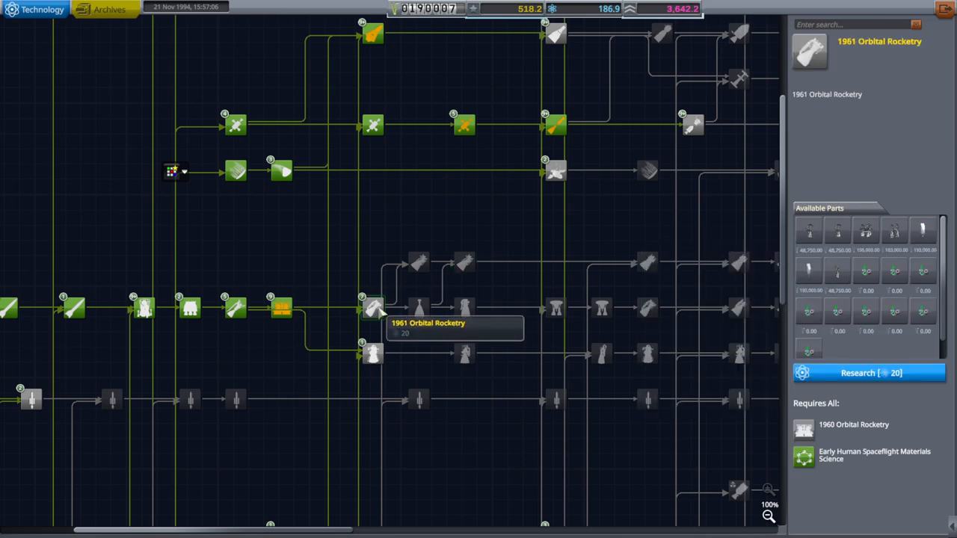
mouse_move(869, 373)
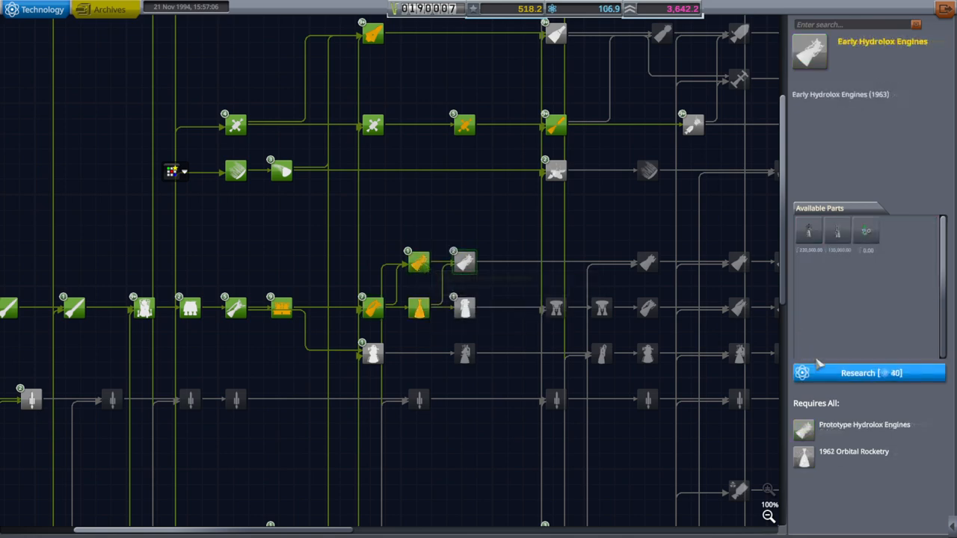
click(869, 373)
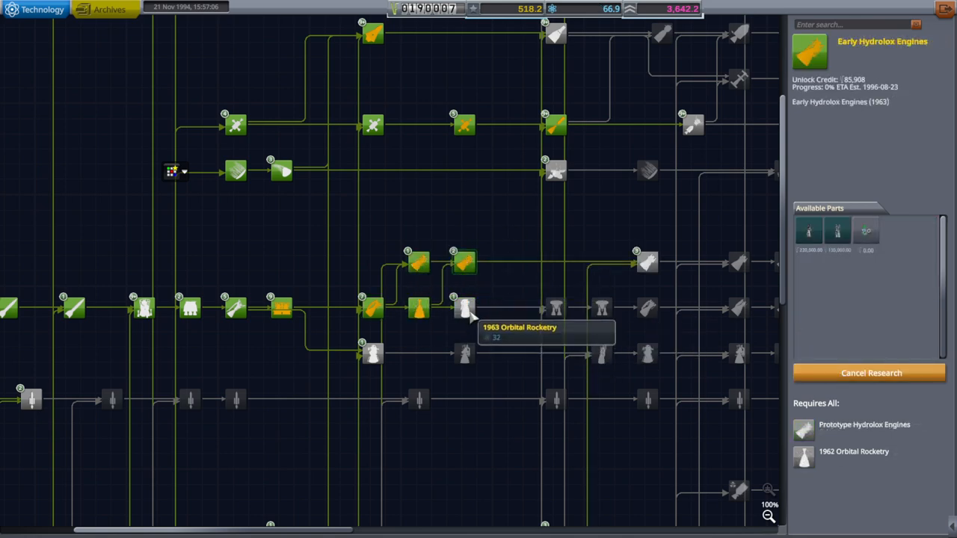
mouse_move(464, 262)
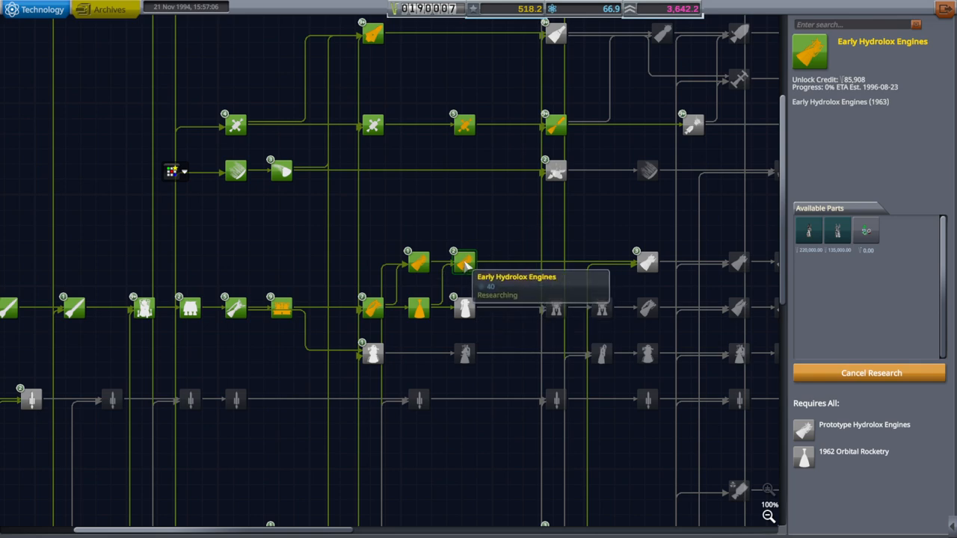
mouse_move(594, 247)
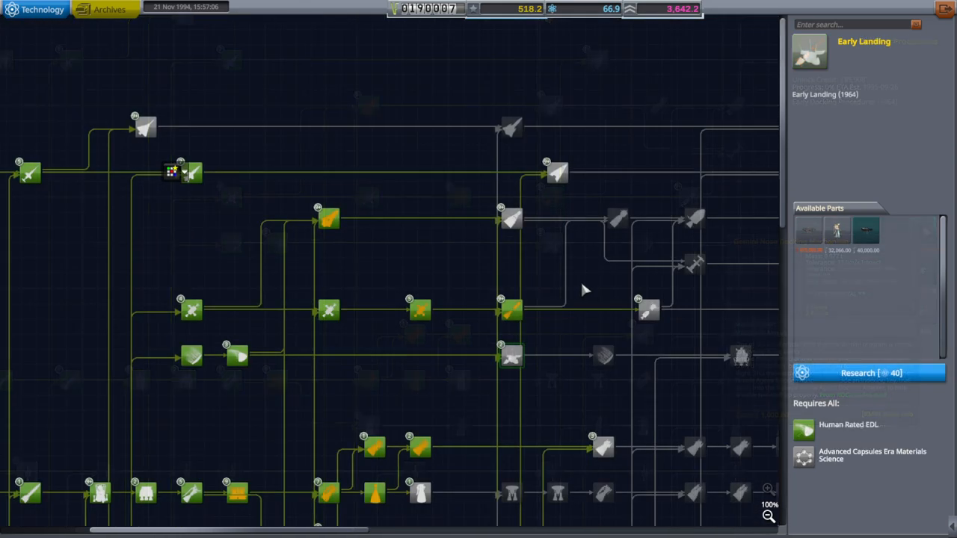
click(512, 219)
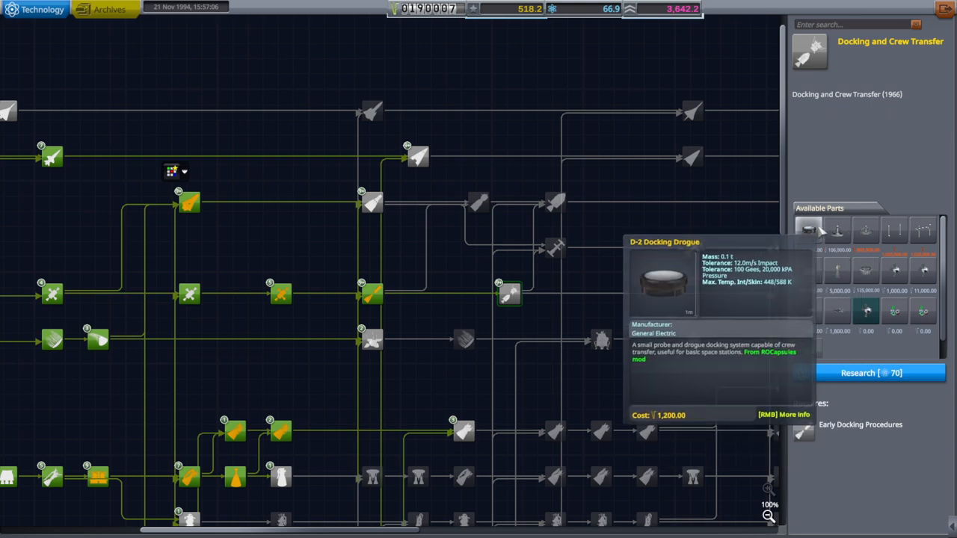
mouse_move(865, 270)
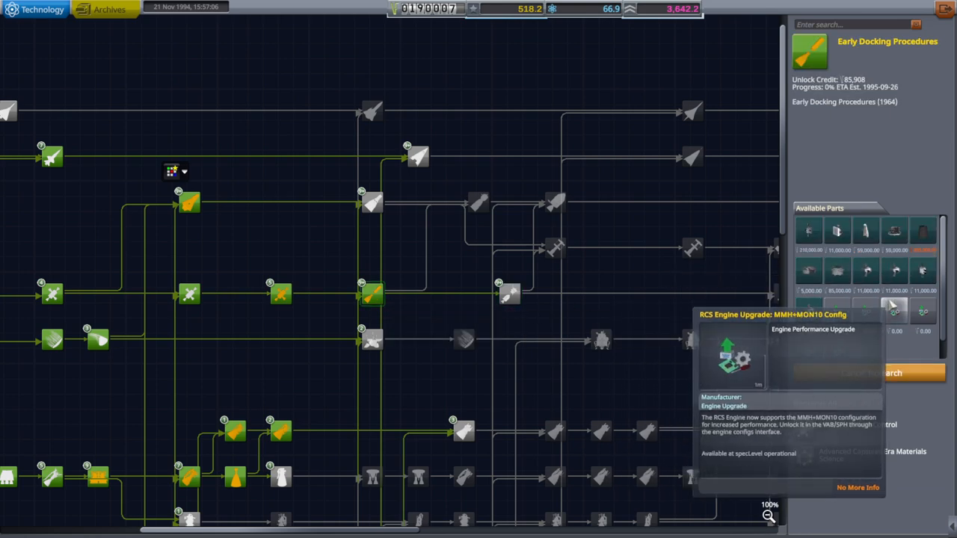
mouse_move(837, 272)
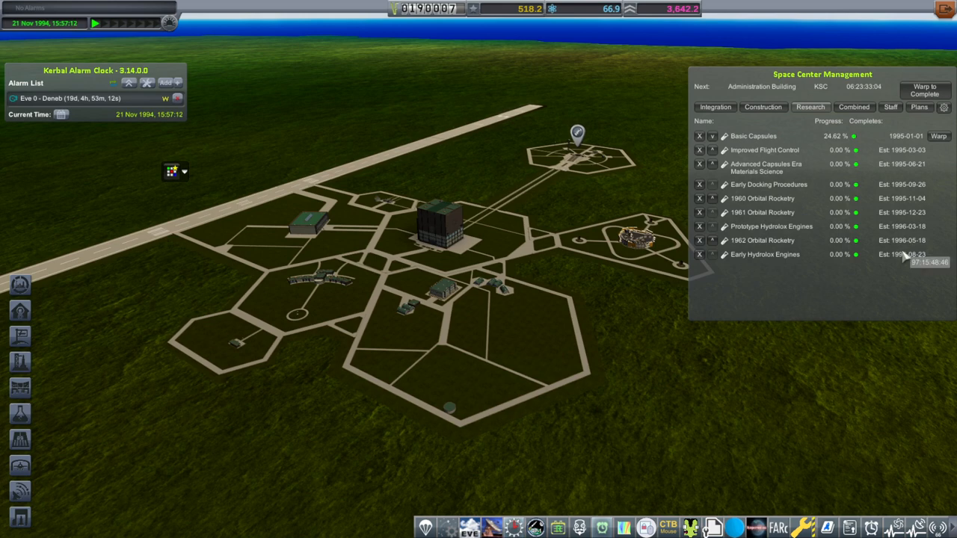
Review engineer and researcher staffing, then the construction queue and integration list
click(890, 106)
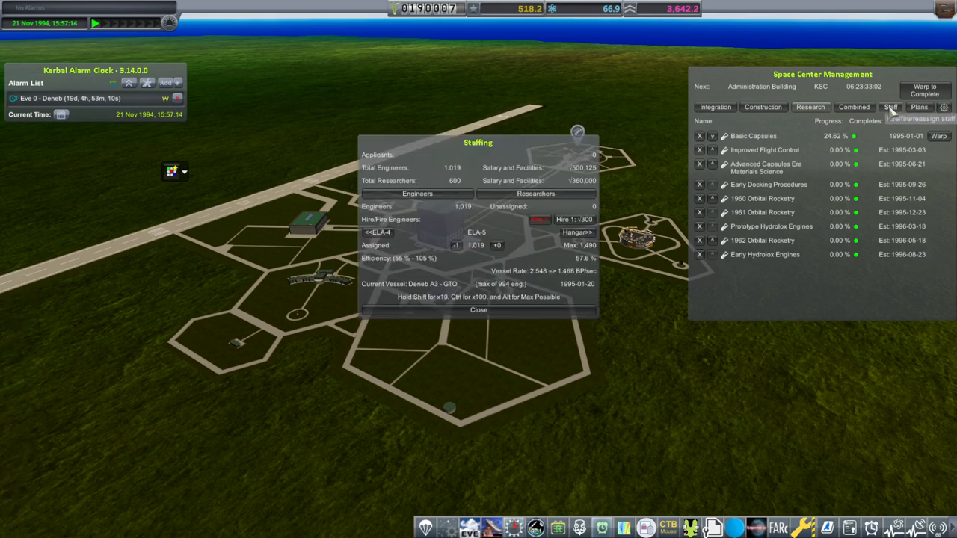
click(535, 192)
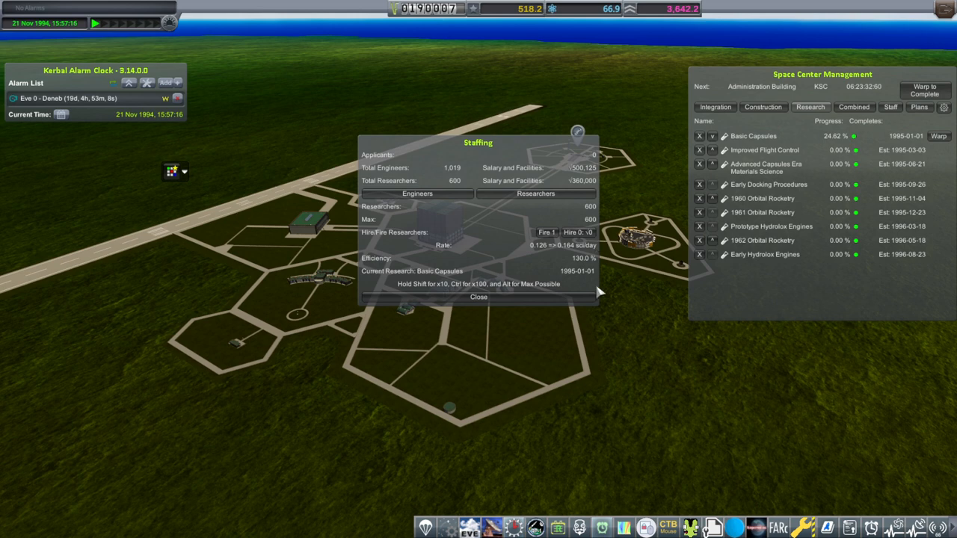
mouse_move(545, 316)
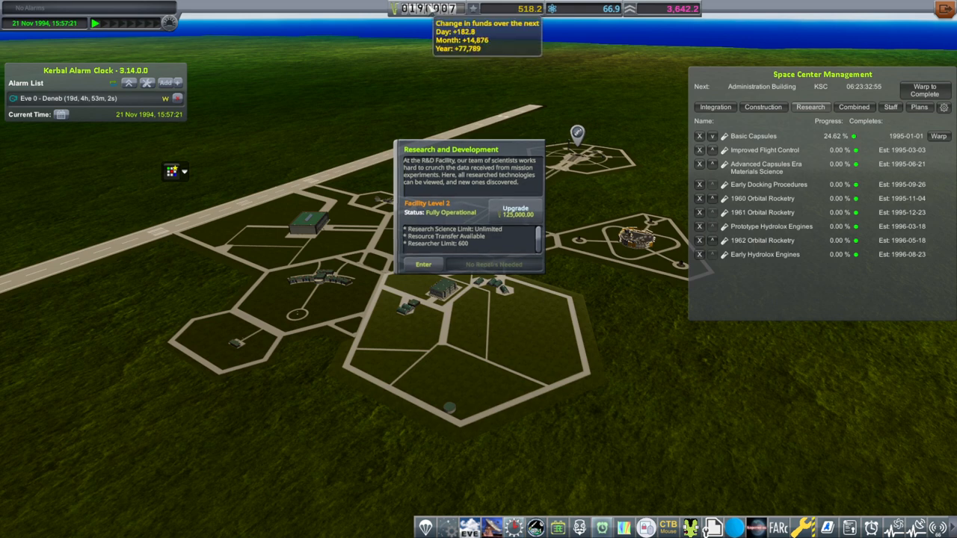
mouse_move(515, 212)
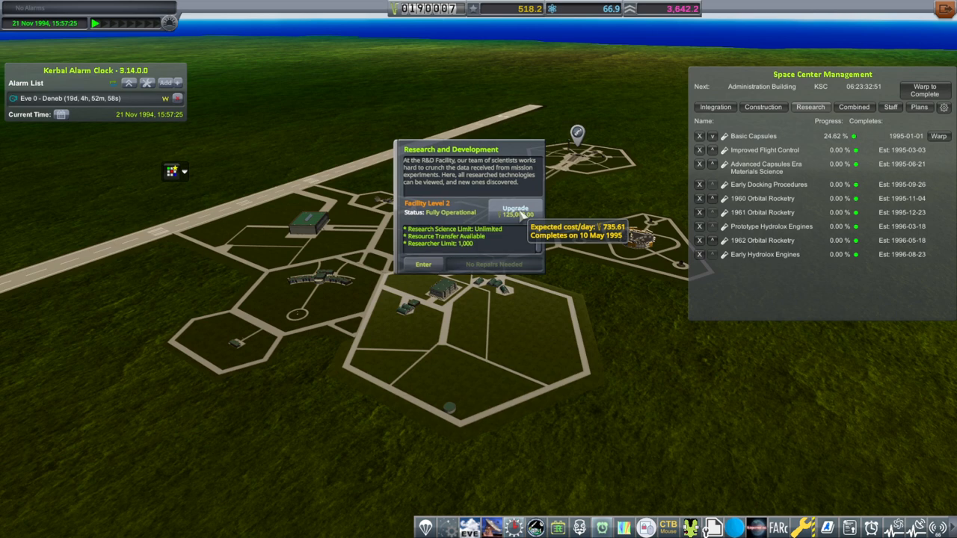
mouse_move(464, 35)
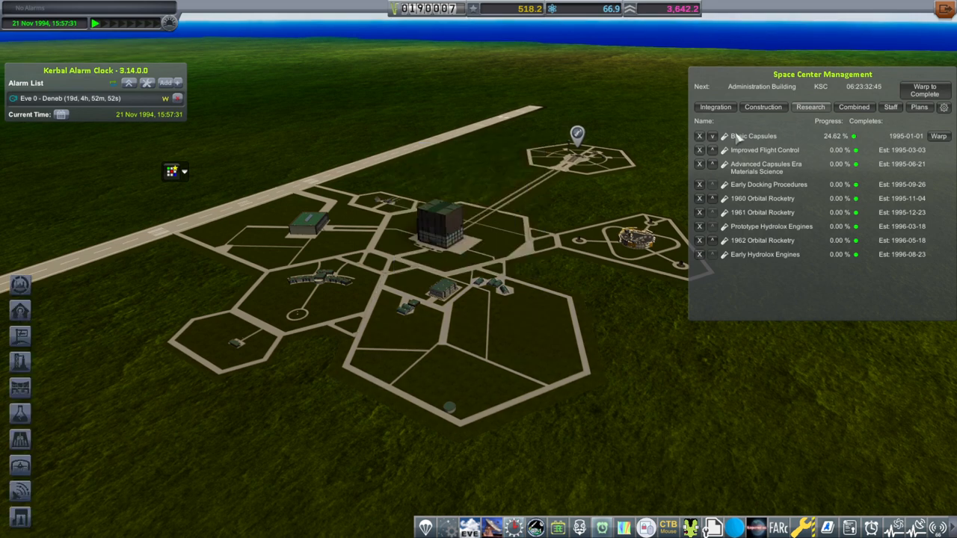
click(763, 106)
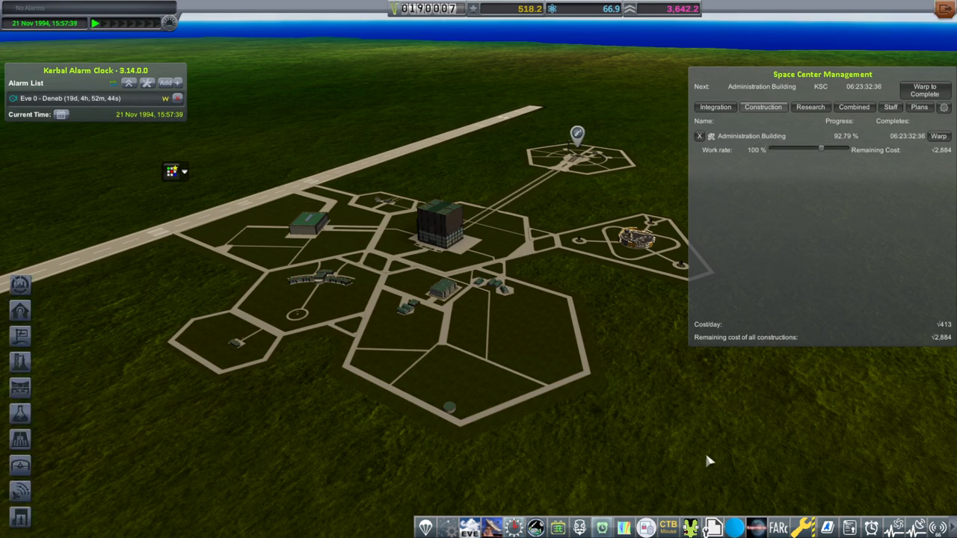
click(714, 107)
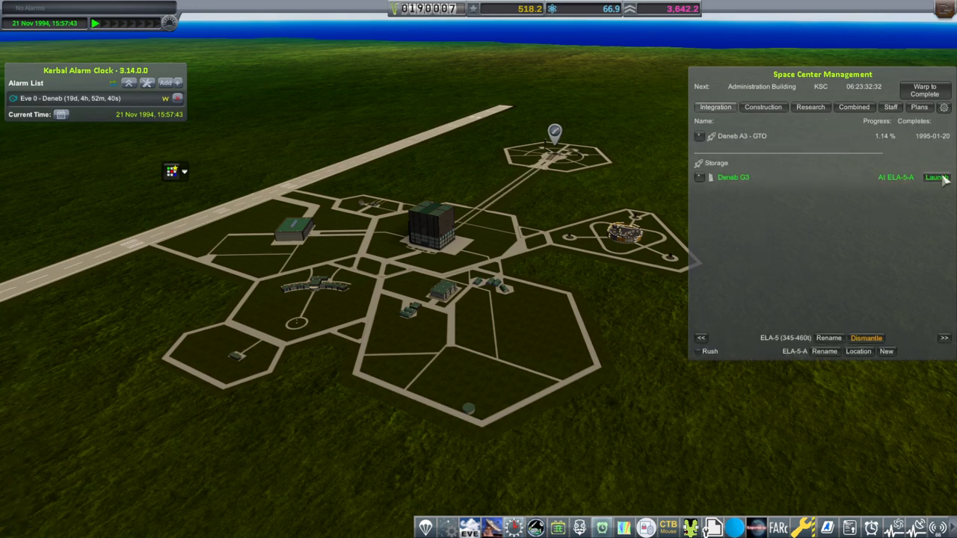
Roll out the stored Deneb G3 rocket to the launch pad
click(935, 177)
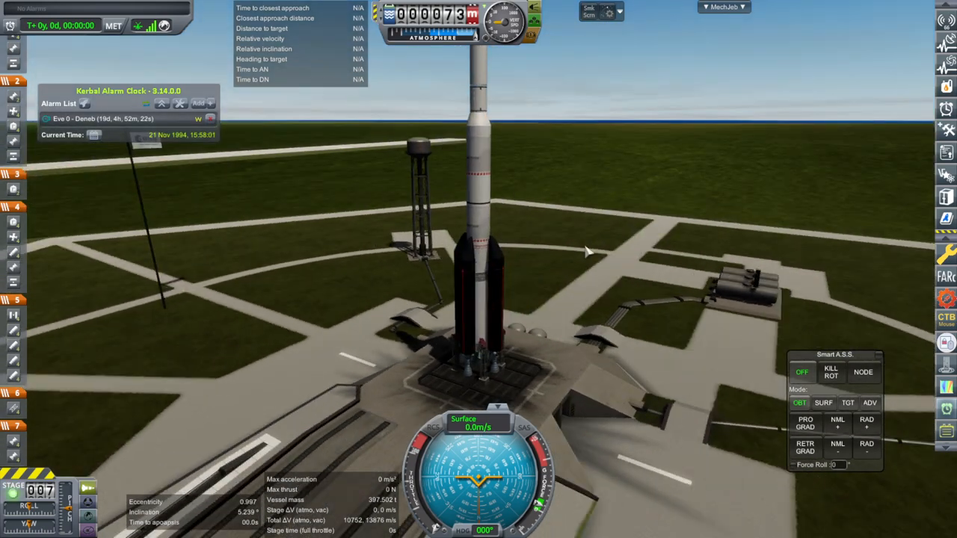
key(Escape)
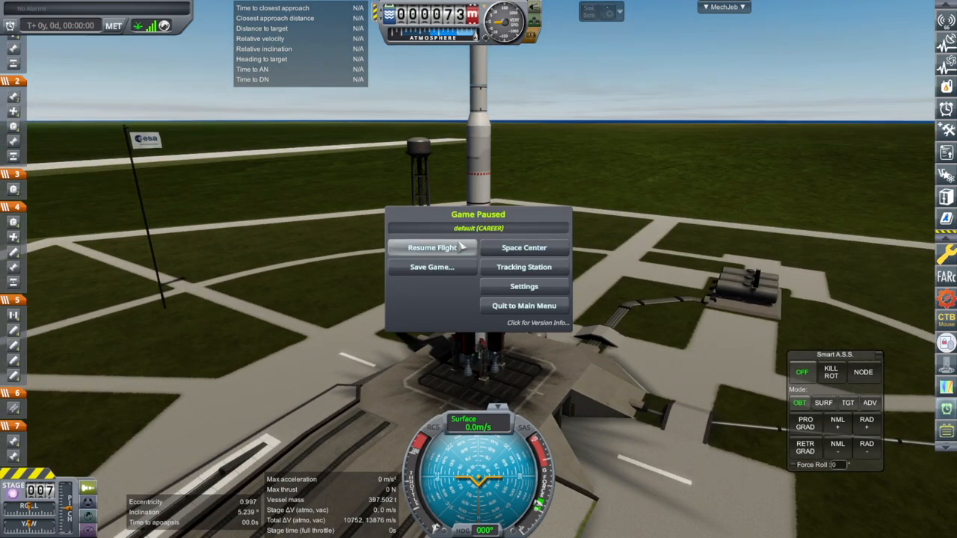
click(431, 247)
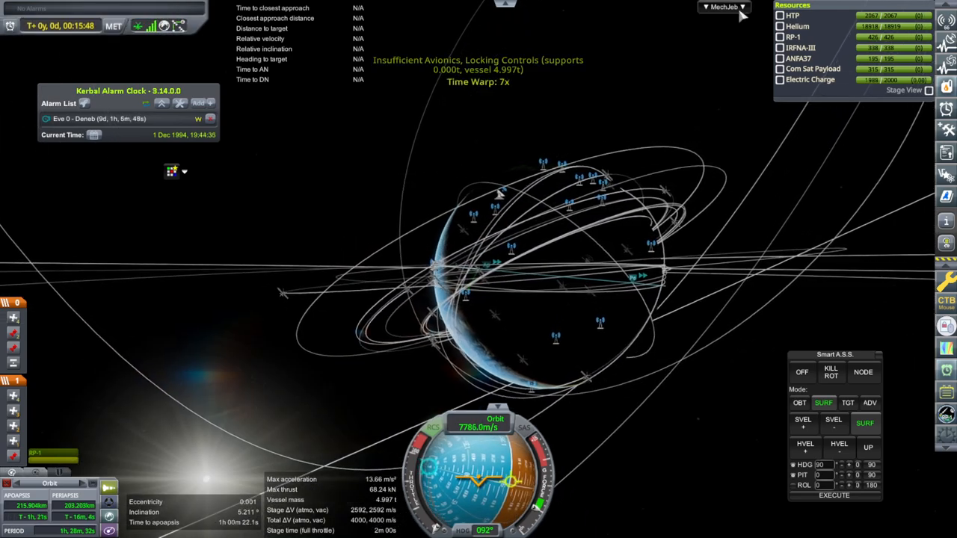
Time-warp and burn prograde to raise apoapsis to about 36,029 km
click(723, 7)
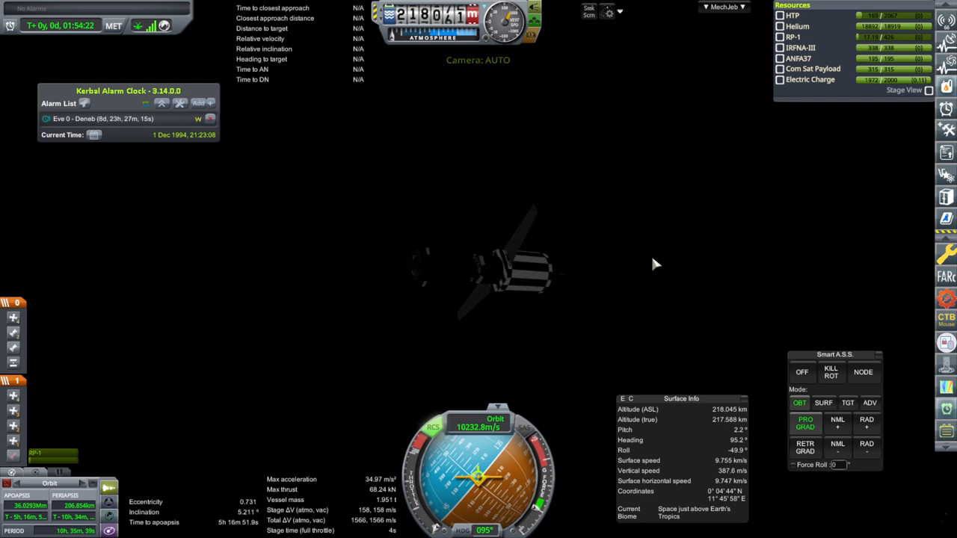
mouse_move(311, 279)
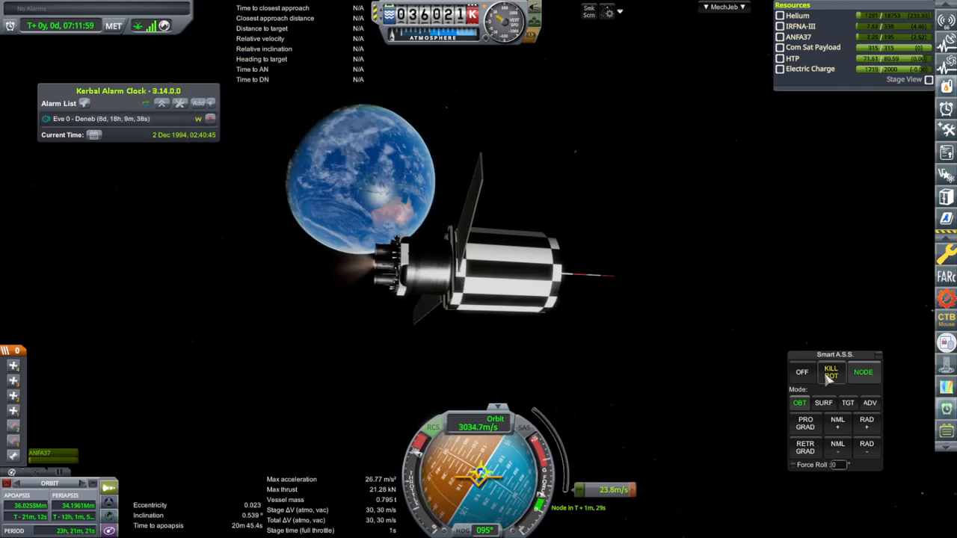
Kill rotation after the circularization burn, then switch Smart A.S.S. attitude hold off
click(830, 372)
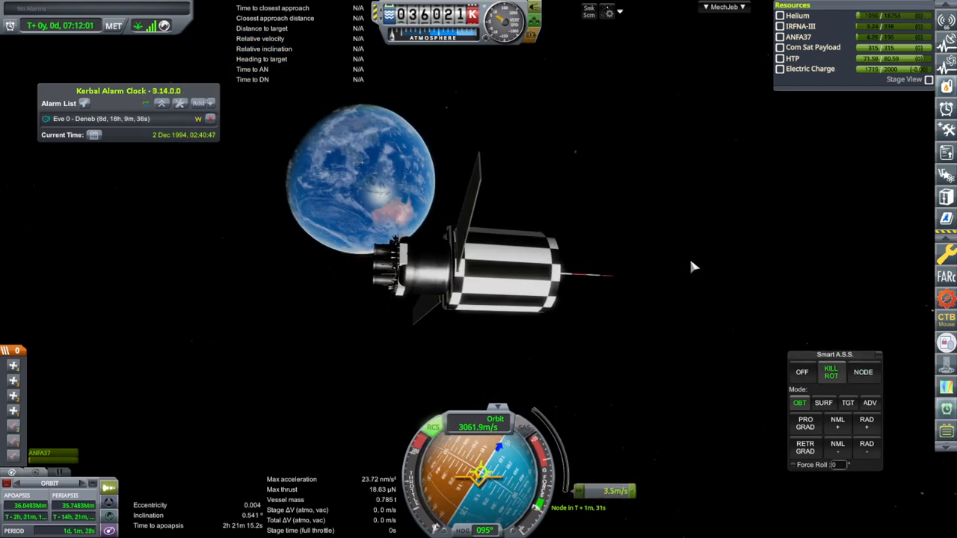
click(805, 446)
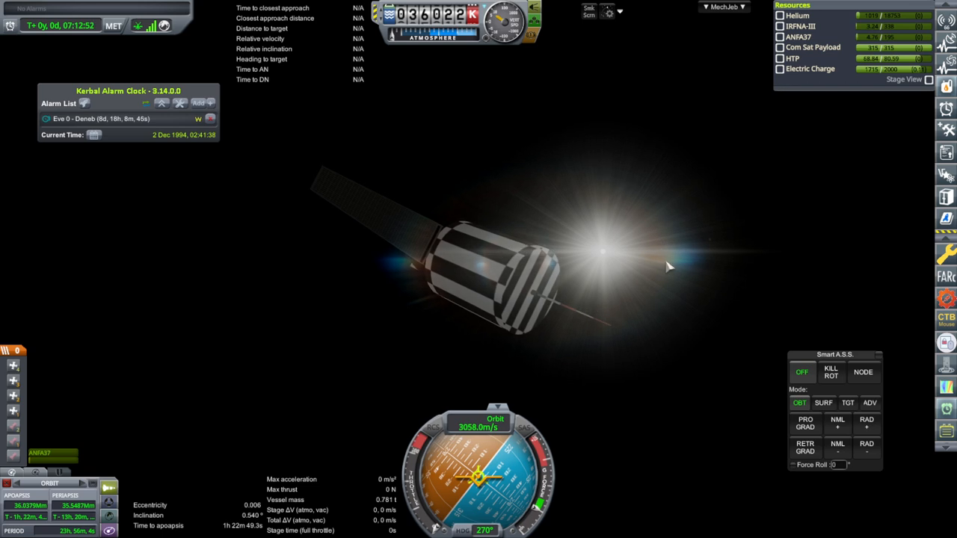
mouse_move(673, 260)
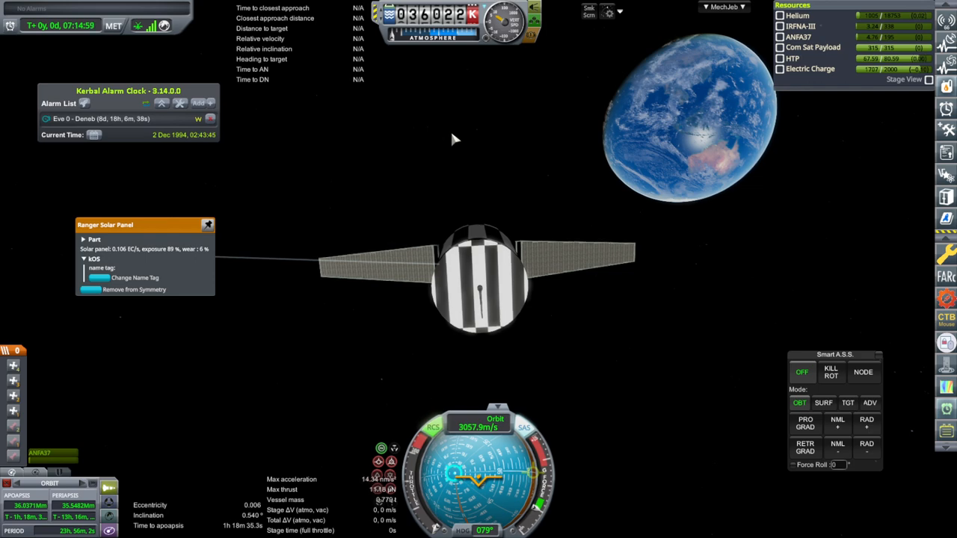
mouse_move(383, 119)
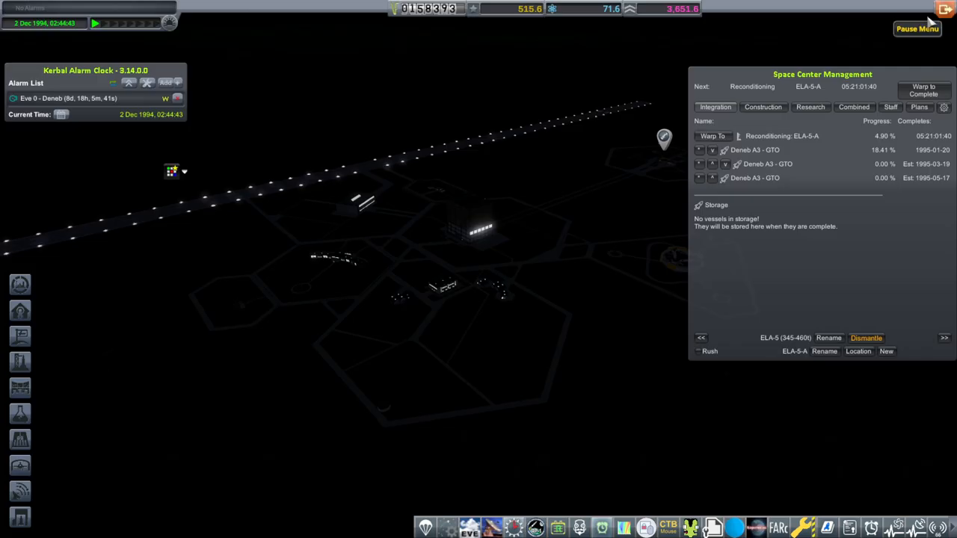
mouse_move(430, 8)
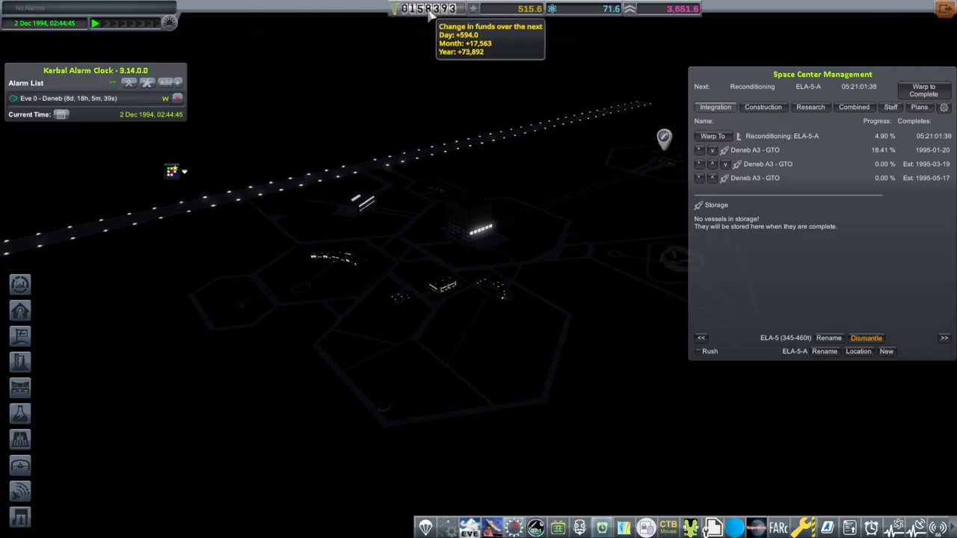
mouse_move(439, 349)
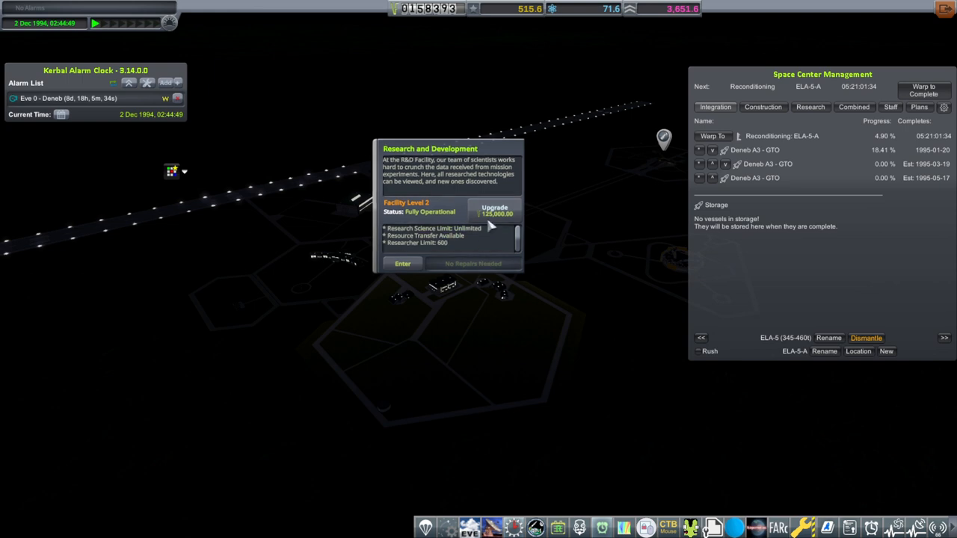
mouse_move(493, 208)
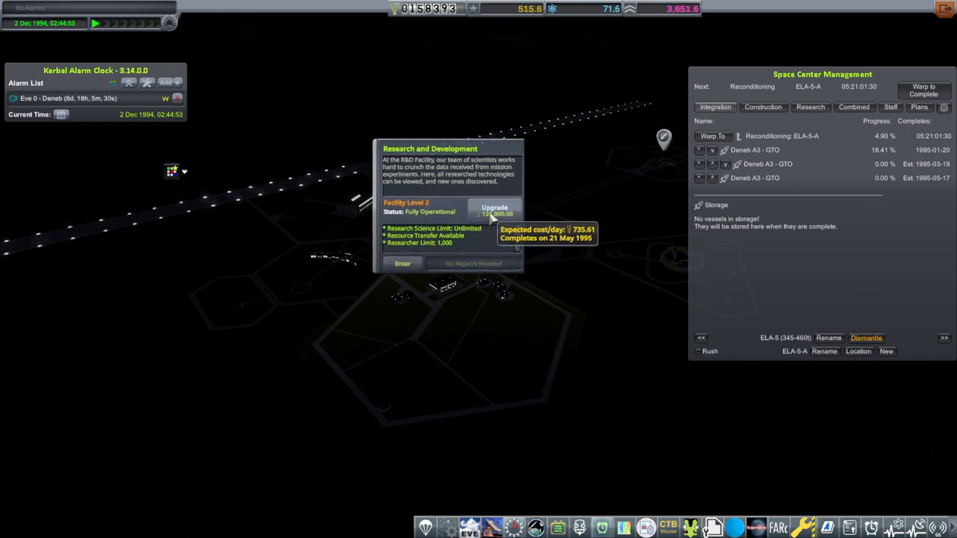
Start the Research and Development facility upgrade
click(494, 210)
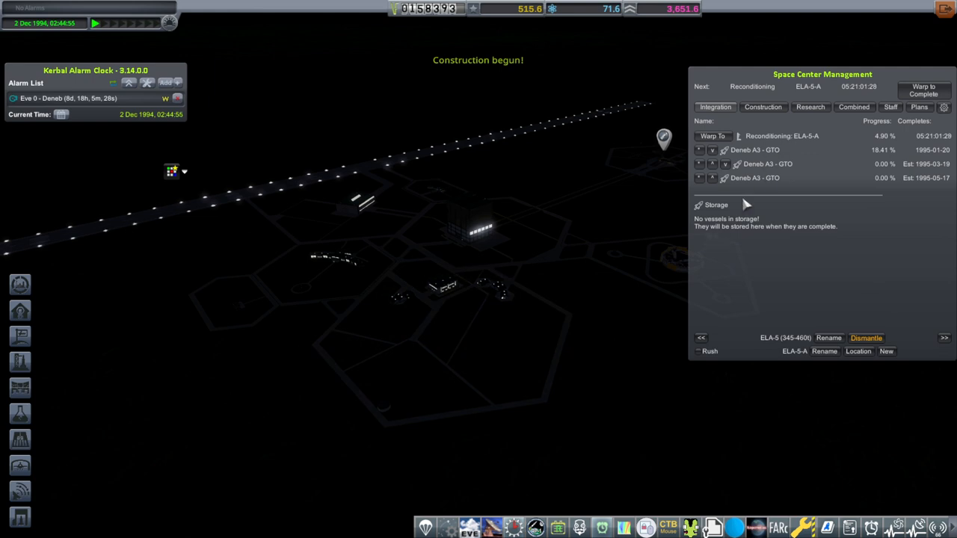
mouse_move(604, 430)
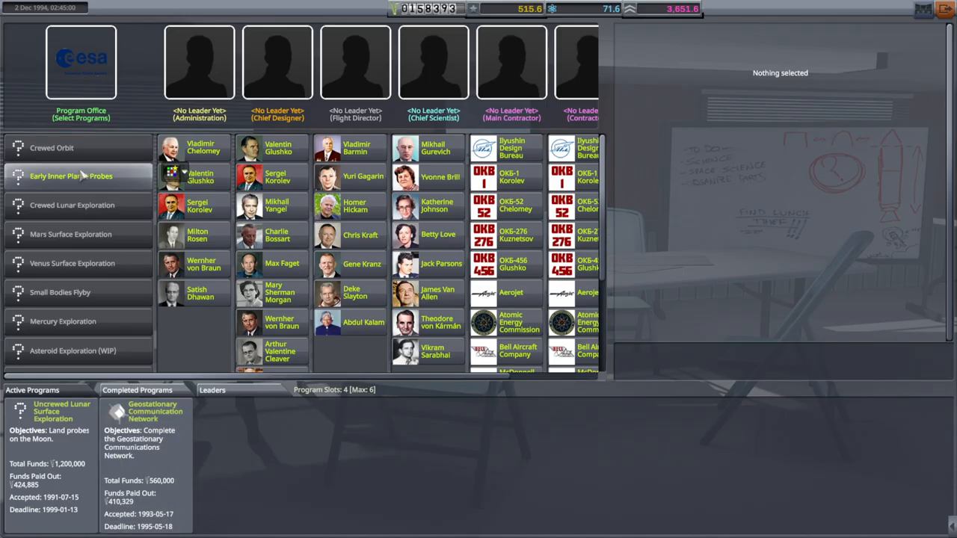
Compare Early Inner Planet Probes with Crewed Orbit, settling on the Early Inner Planet Probes details
click(70, 176)
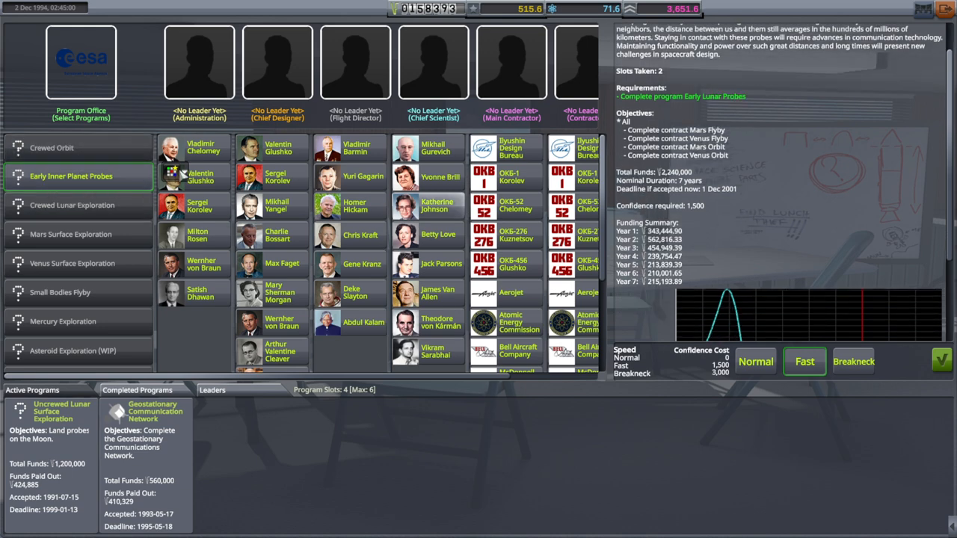
click(51, 147)
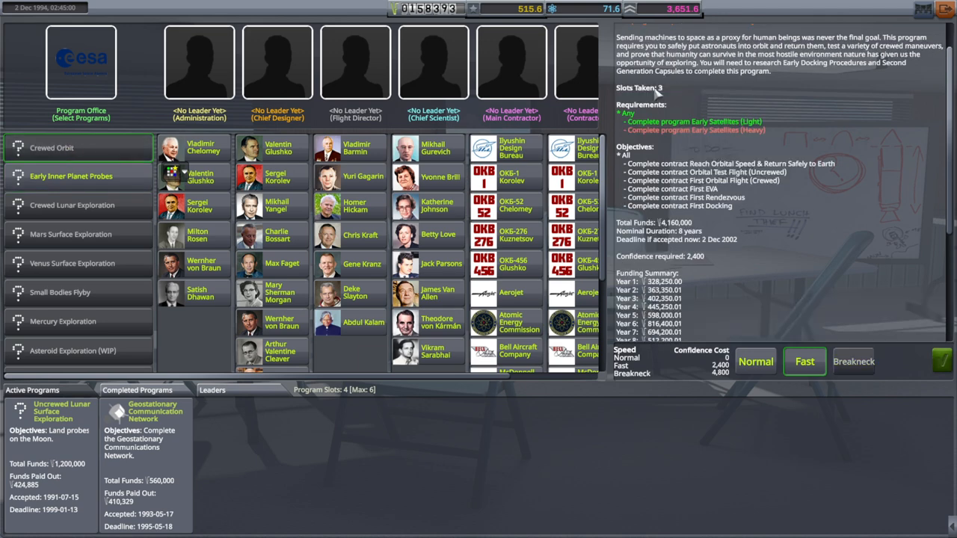
click(70, 175)
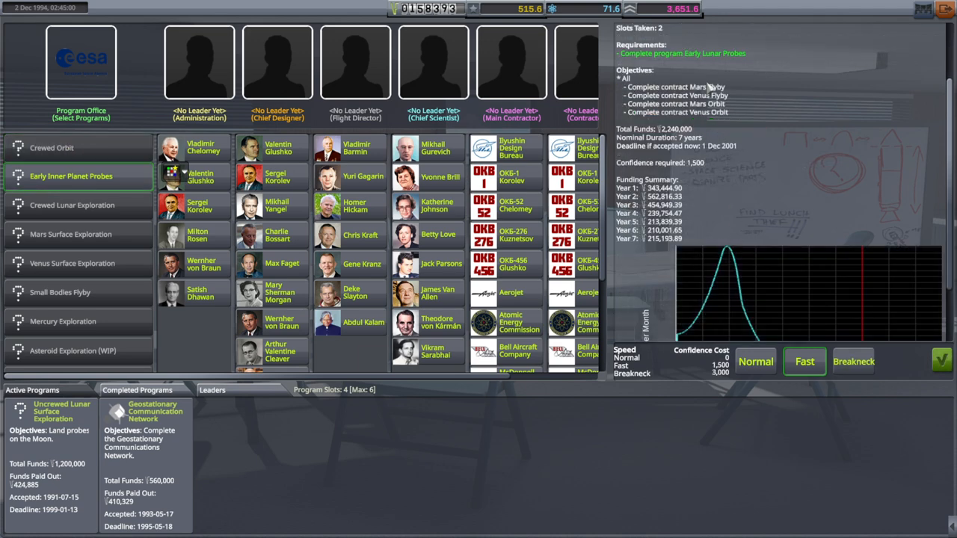
mouse_move(721, 112)
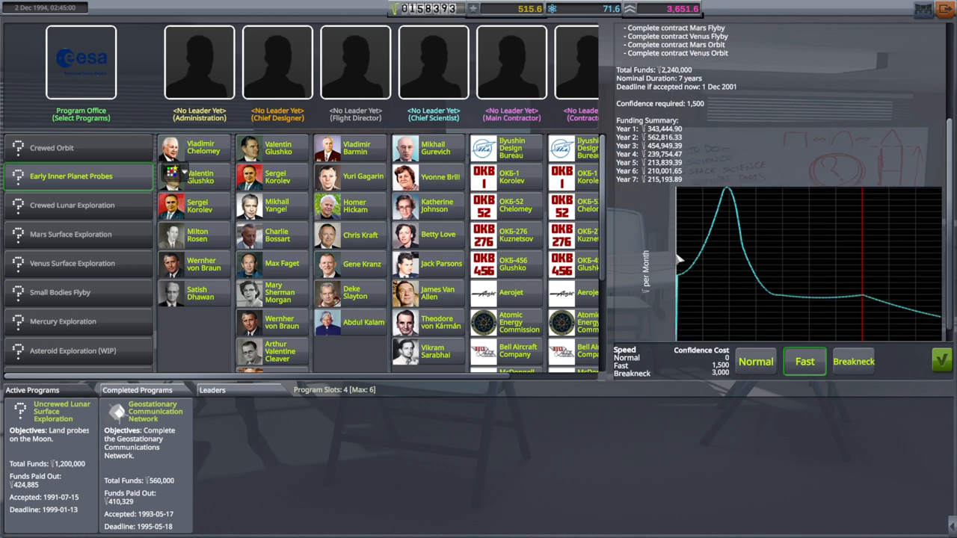
mouse_move(751, 248)
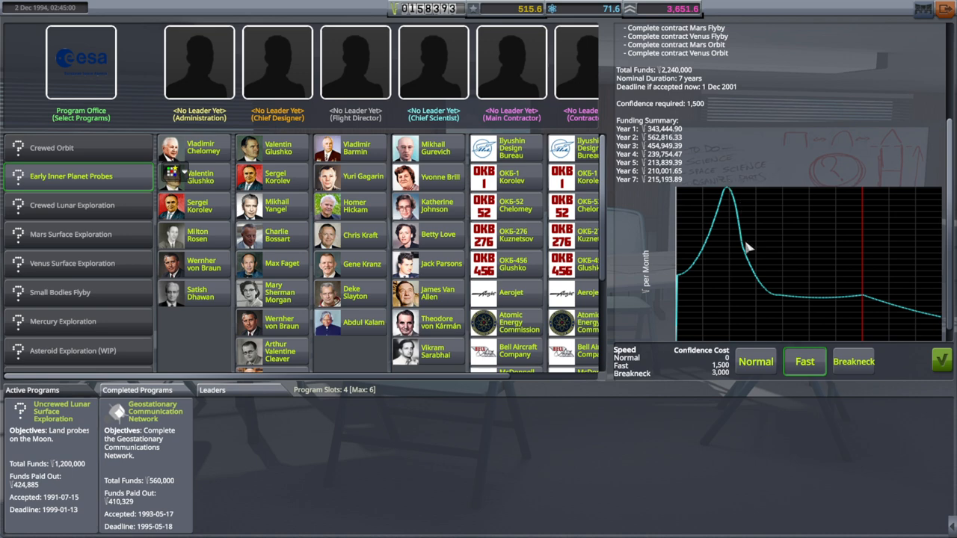
mouse_move(737, 268)
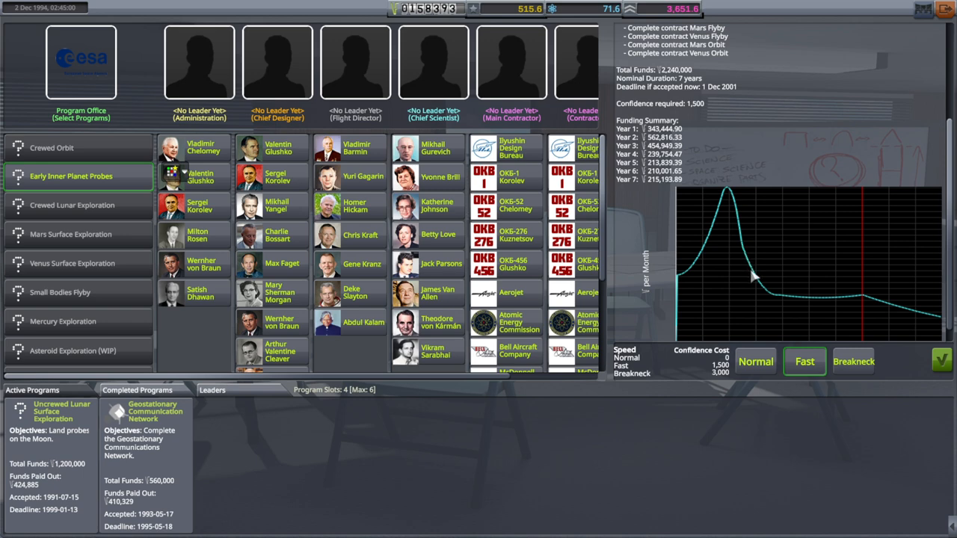
mouse_move(759, 250)
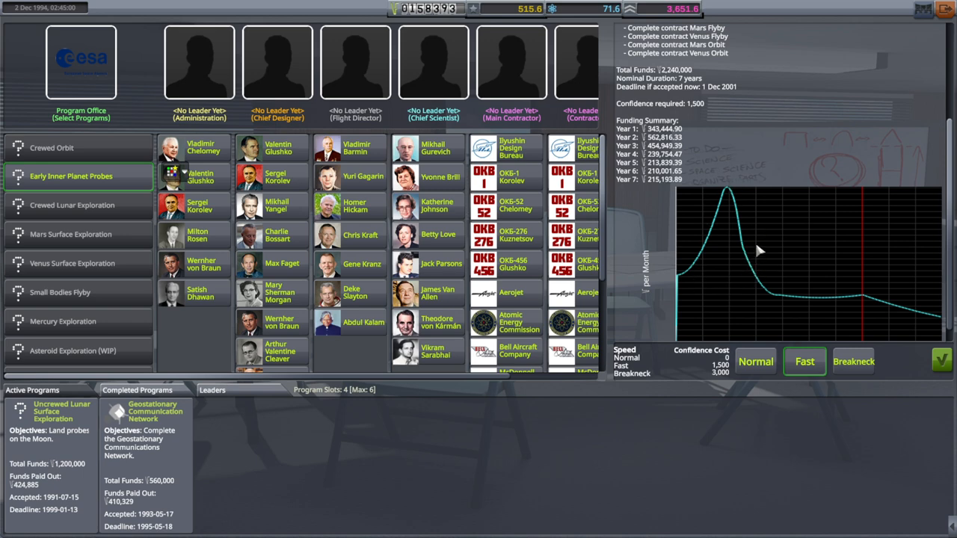
mouse_move(804, 366)
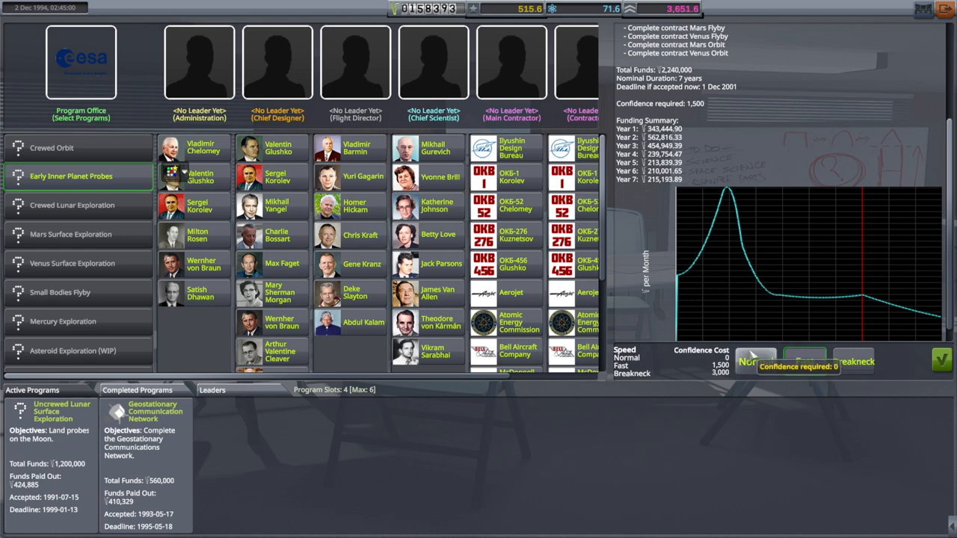
mouse_move(804, 361)
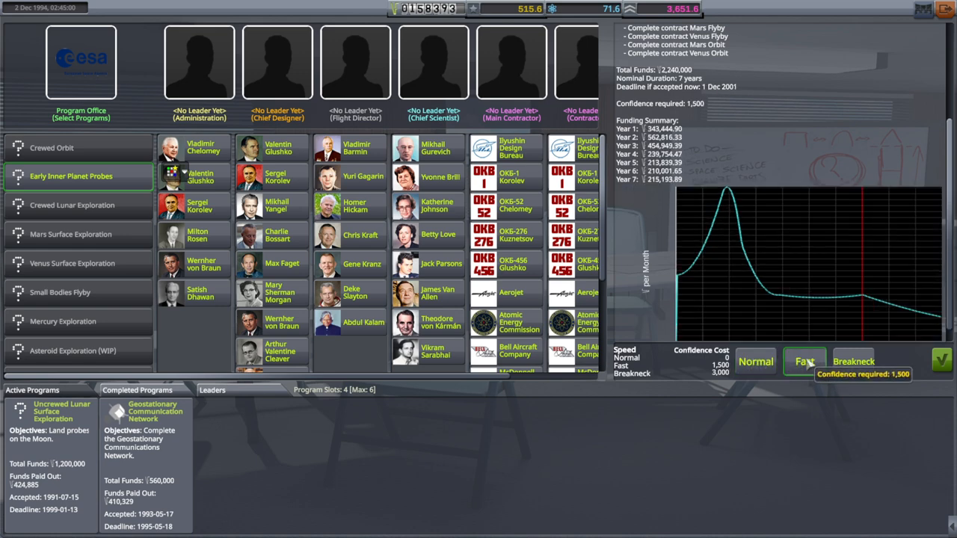
Toggle Early Inner Planet Probes between Fast and Breakneck speed, then view Crewed Orbit's Fast-speed terms
click(852, 361)
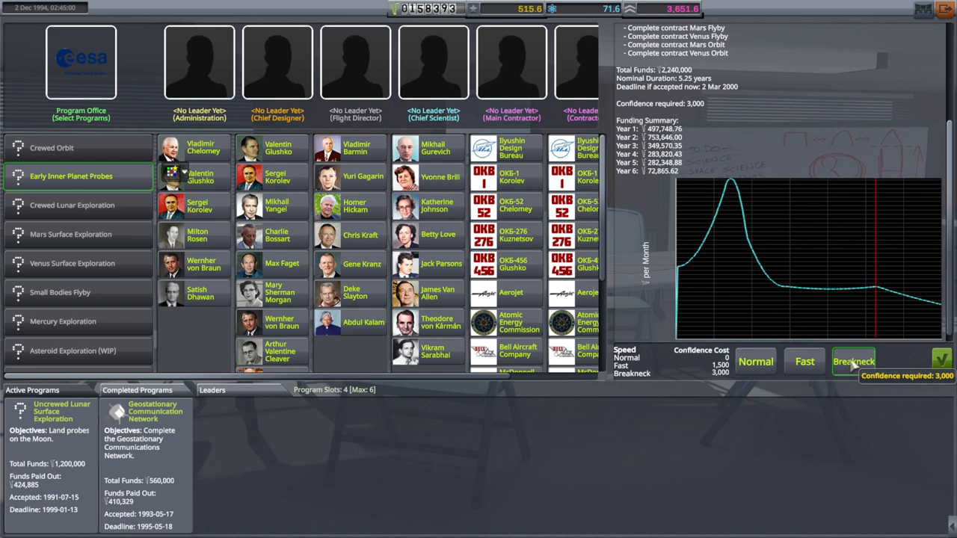
click(804, 361)
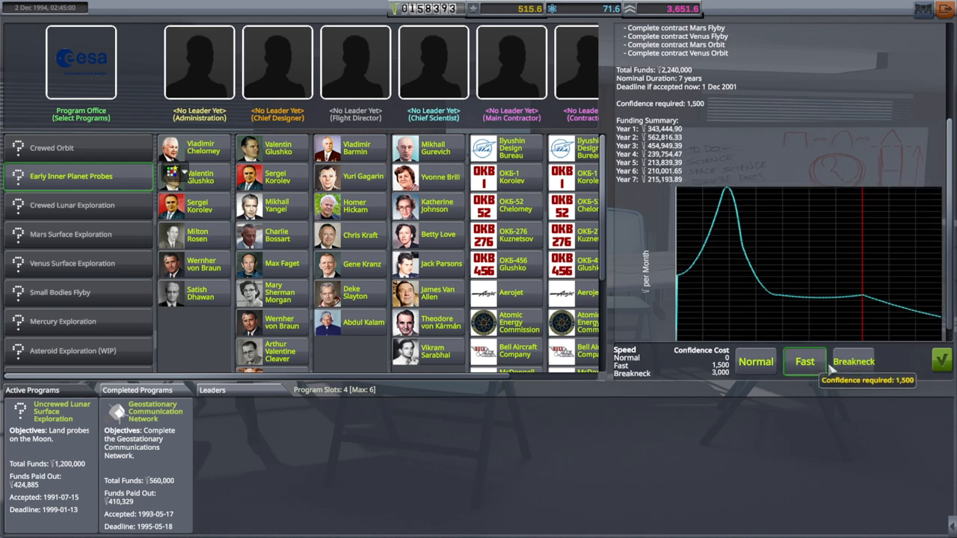
click(852, 361)
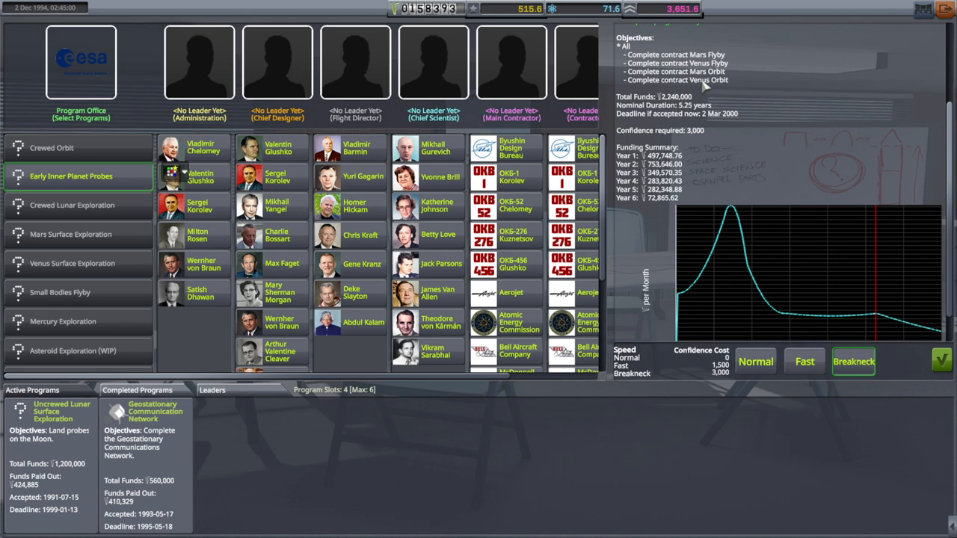
click(805, 361)
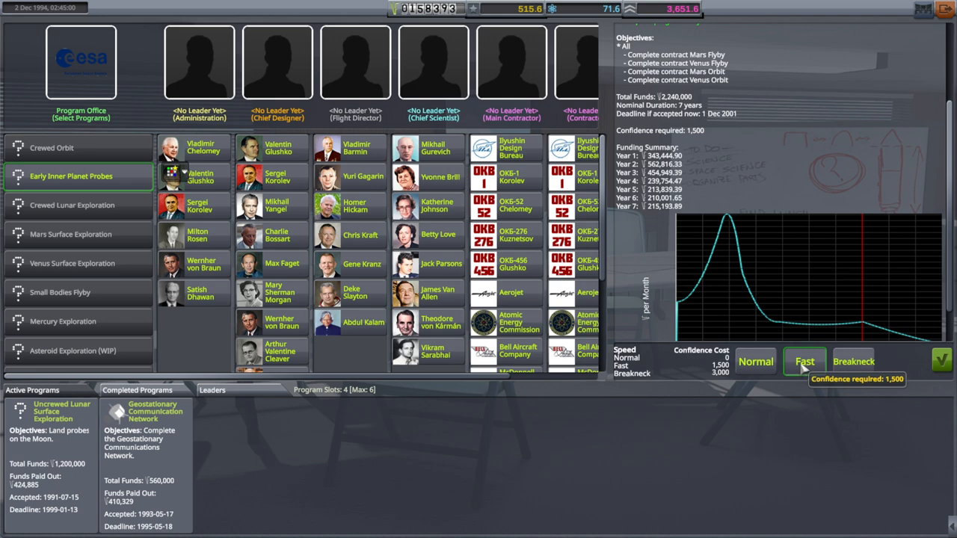
click(52, 147)
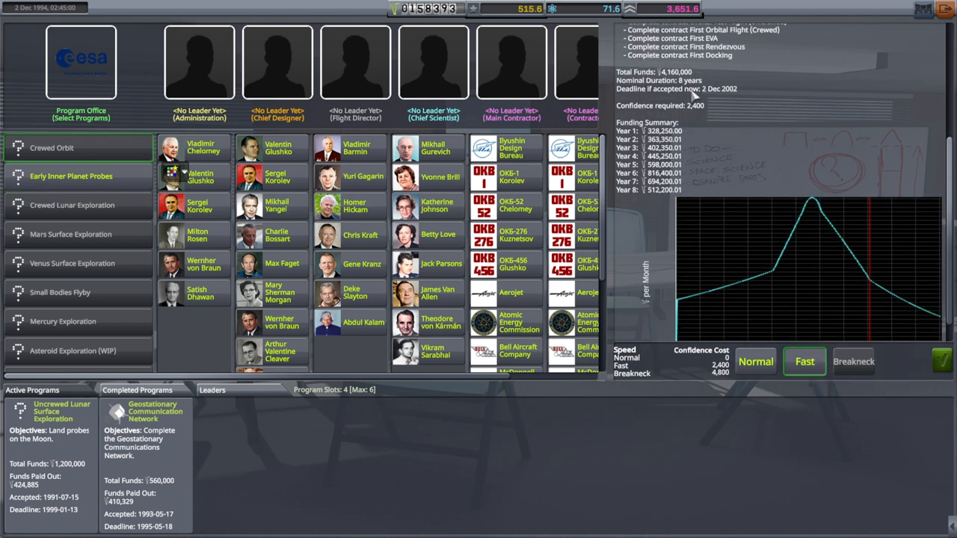
Preview the Crewed Orbit program at Normal speed to compare its terms
click(755, 361)
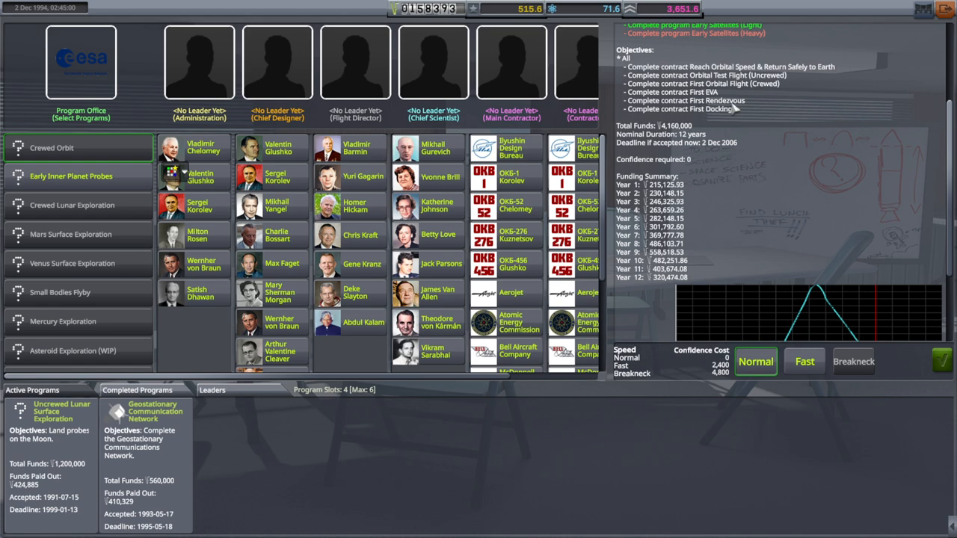
mouse_move(733, 108)
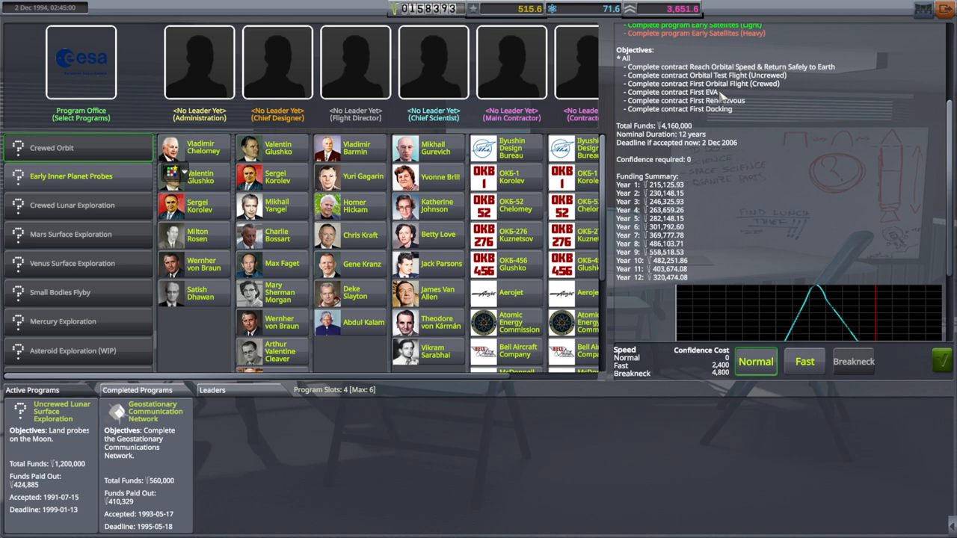
mouse_move(721, 96)
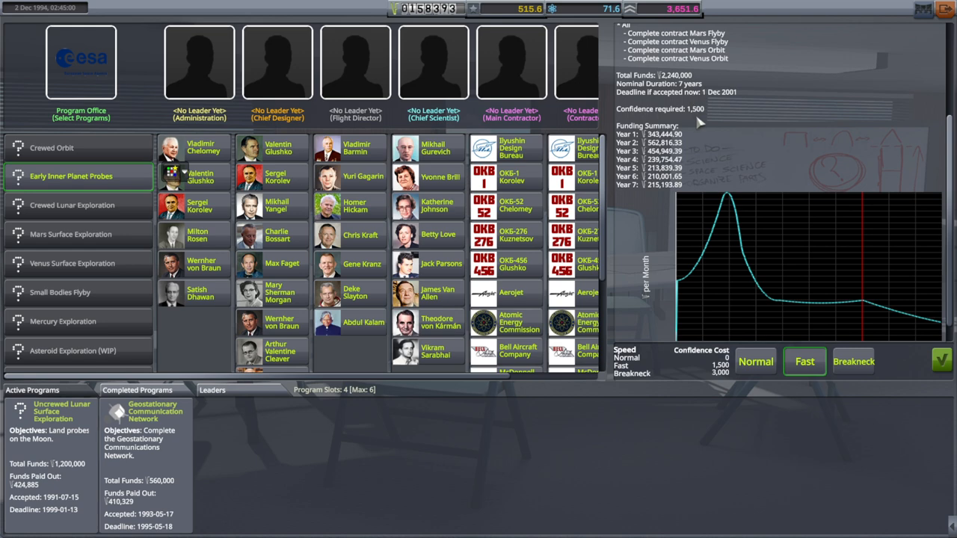
Return to the Early Inner Planet Probes program at Fast pace
click(52, 147)
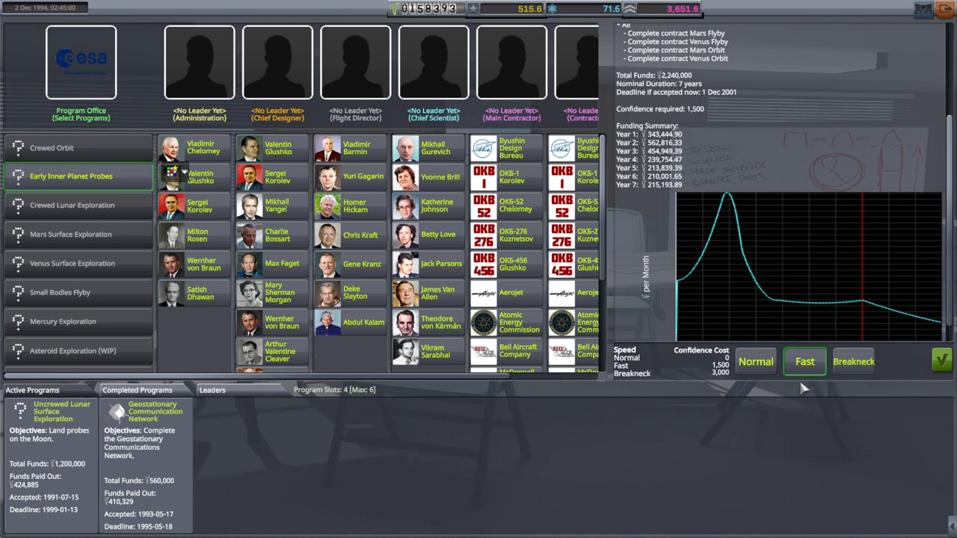
mouse_move(942, 361)
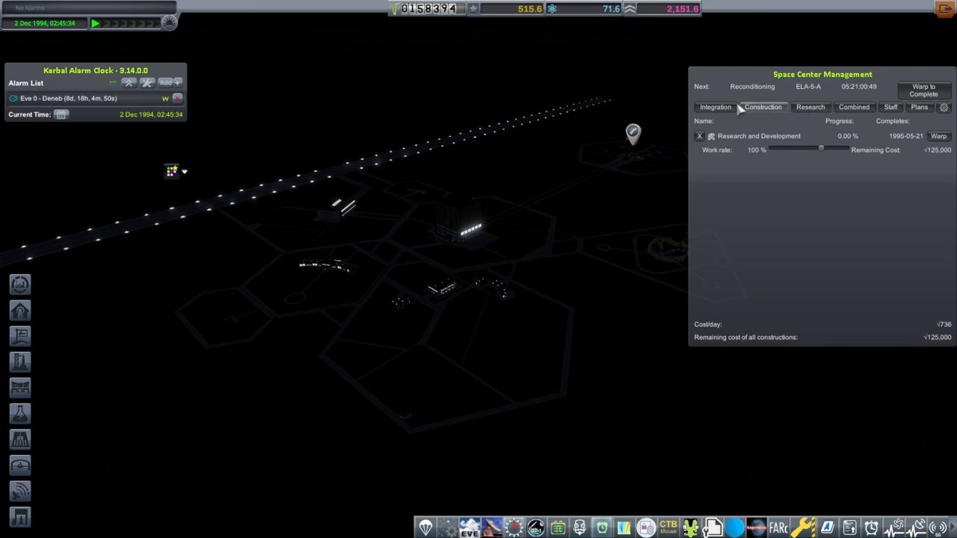
Queue an Administration Building upgrade and check the Deneb A3 integration queue
click(715, 106)
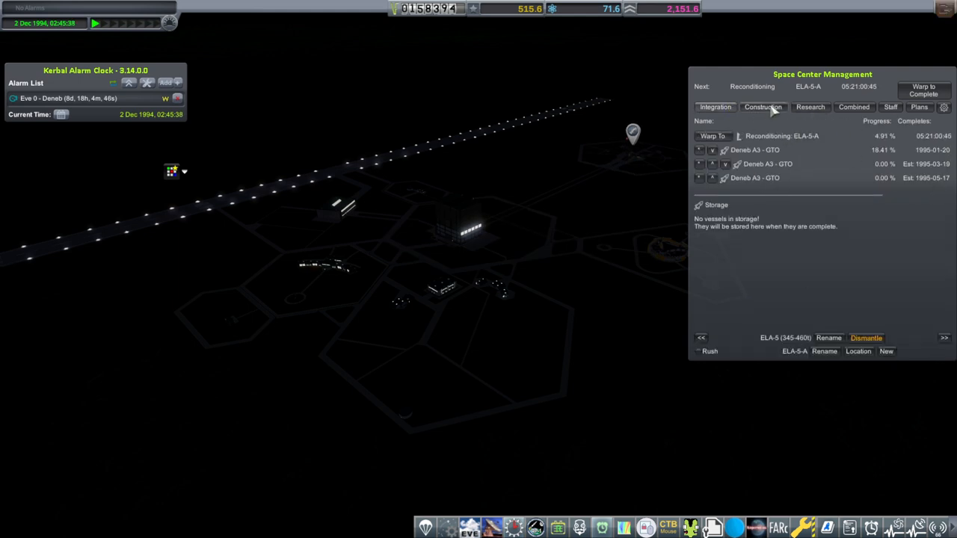
click(763, 106)
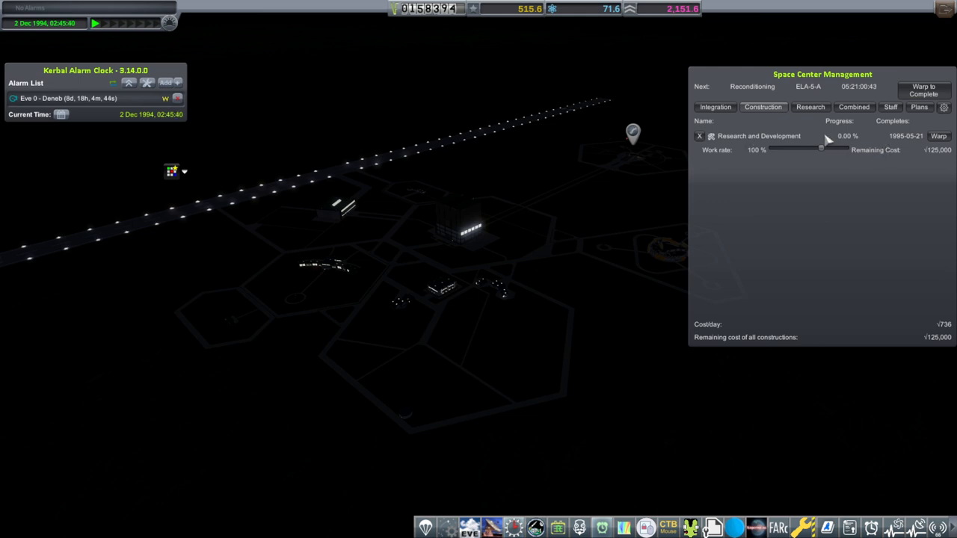
mouse_move(826, 141)
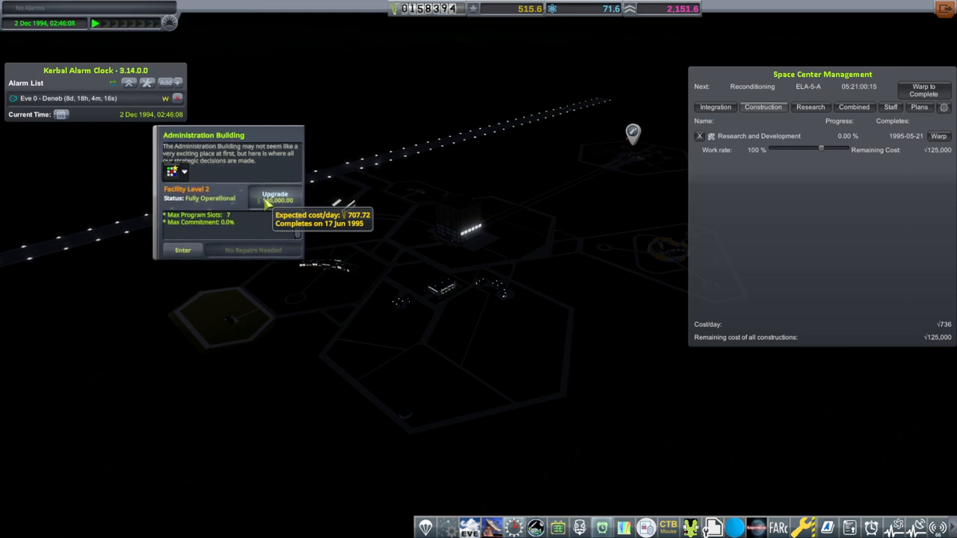
click(275, 196)
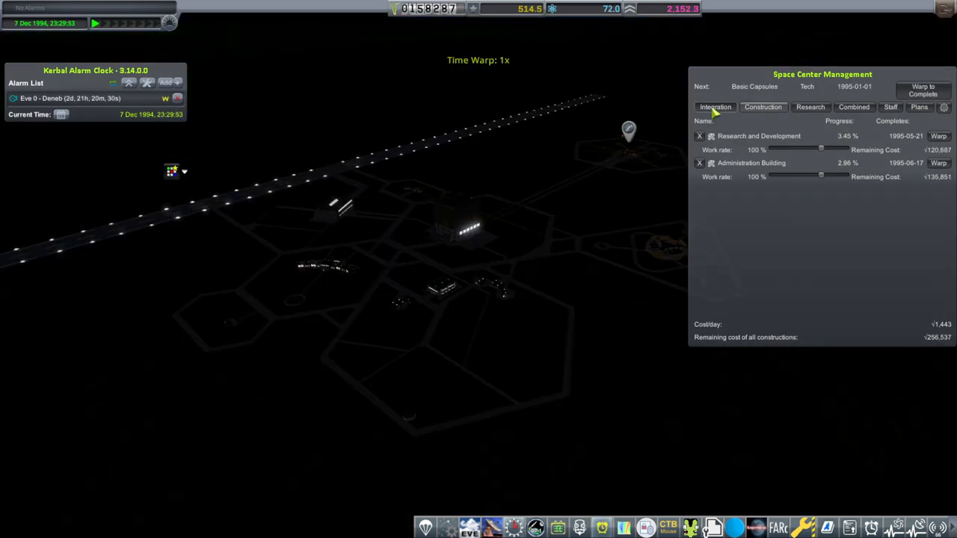
click(715, 107)
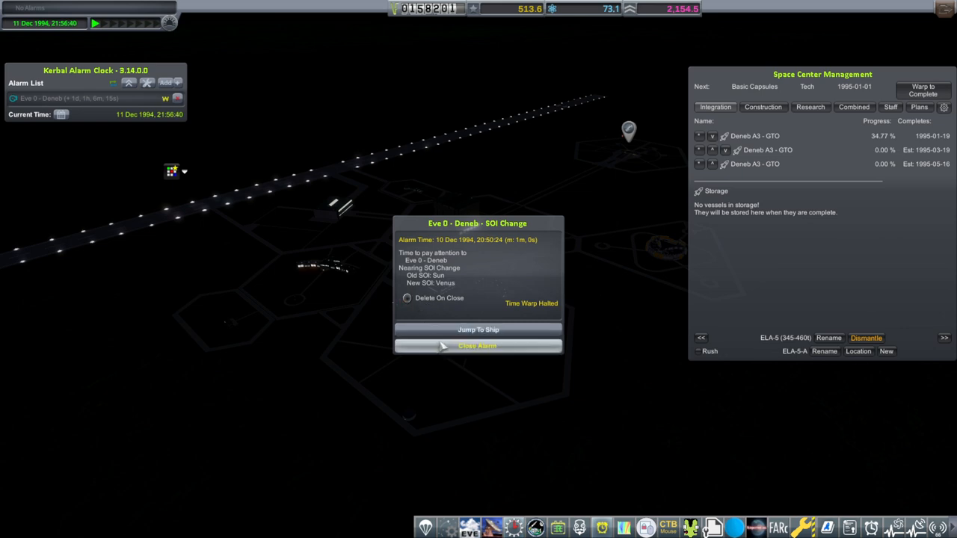
mouse_move(641, 323)
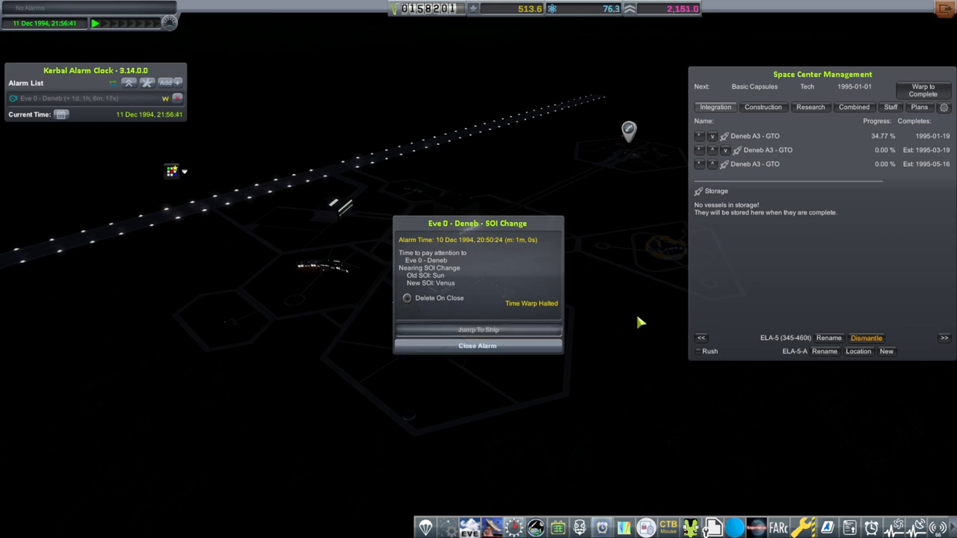
Jump to the Eve 0 - Deneb probe nearing Venus
click(476, 330)
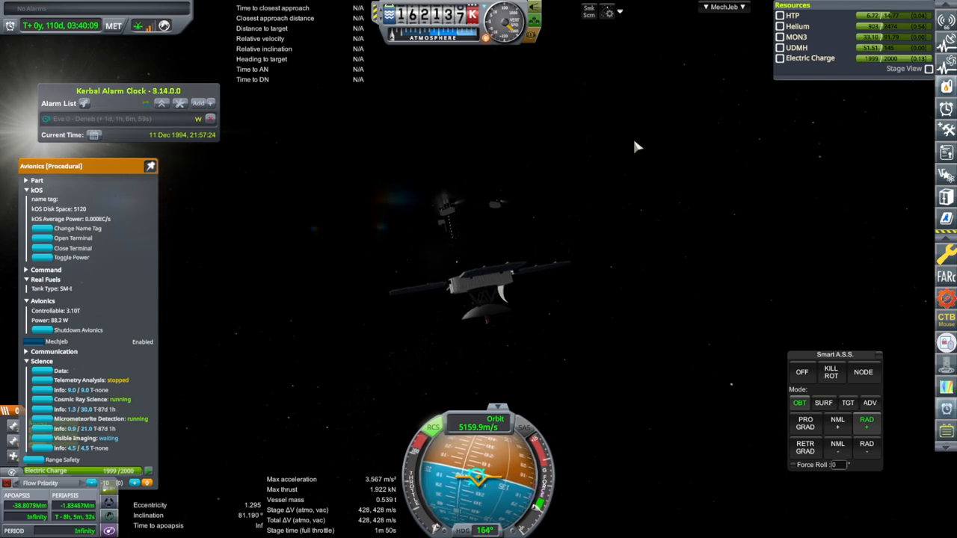
mouse_move(628, 160)
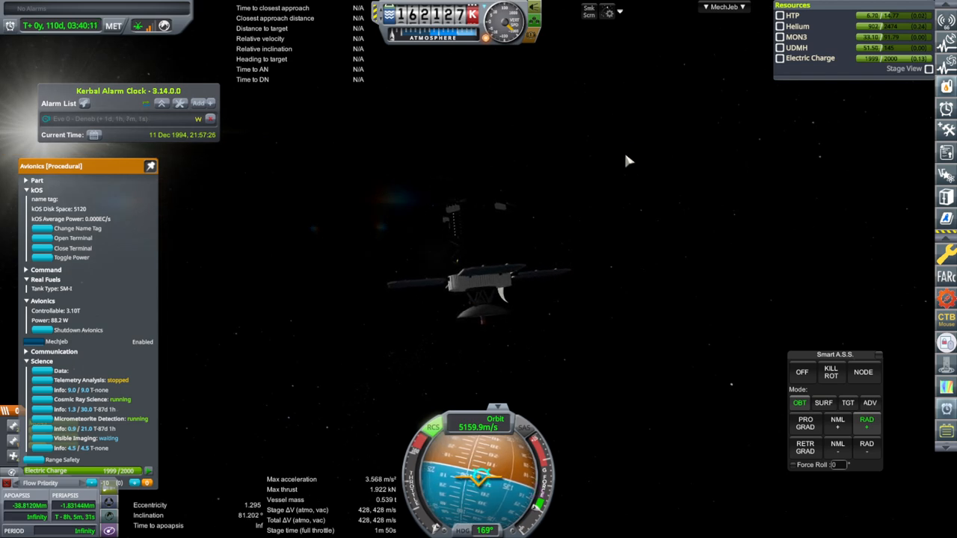
mouse_move(574, 169)
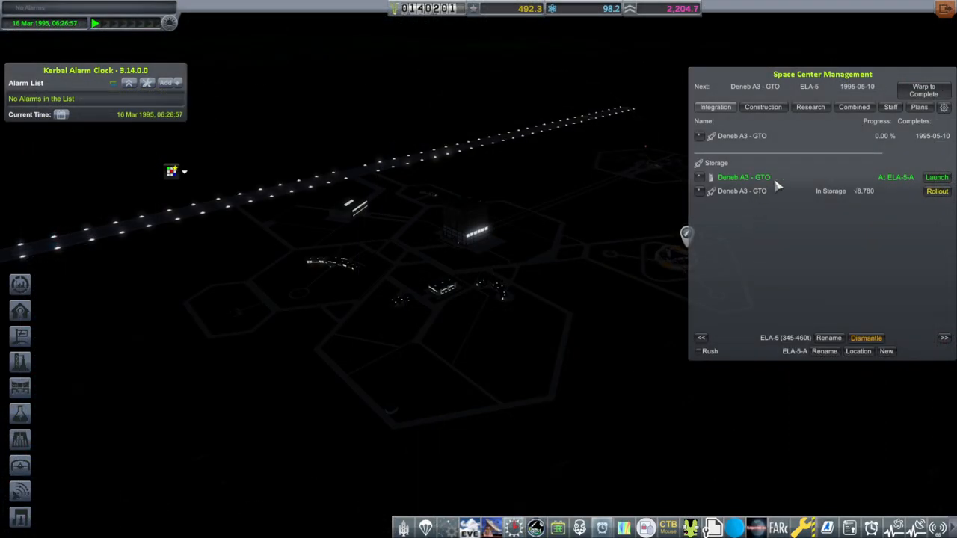
mouse_move(767, 147)
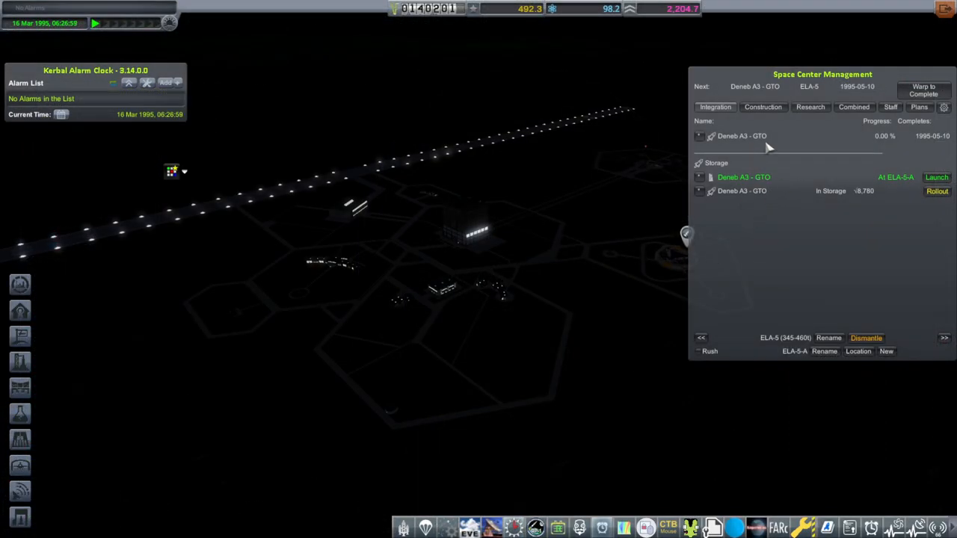
mouse_move(639, 258)
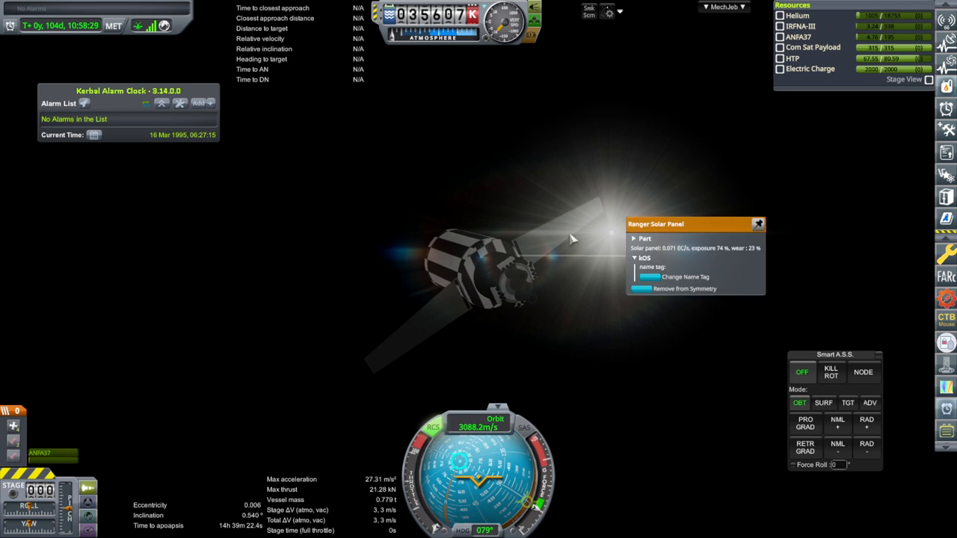
mouse_move(772, 261)
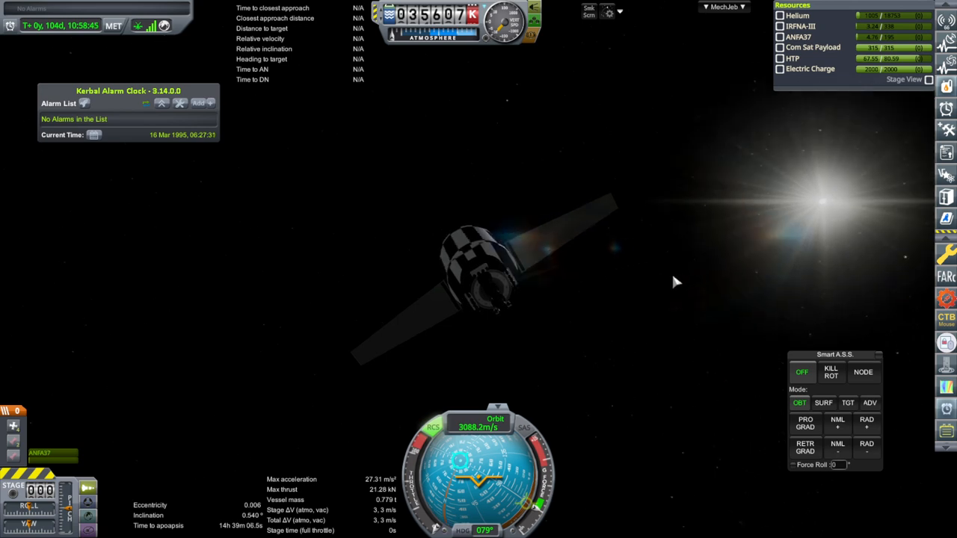
mouse_move(522, 289)
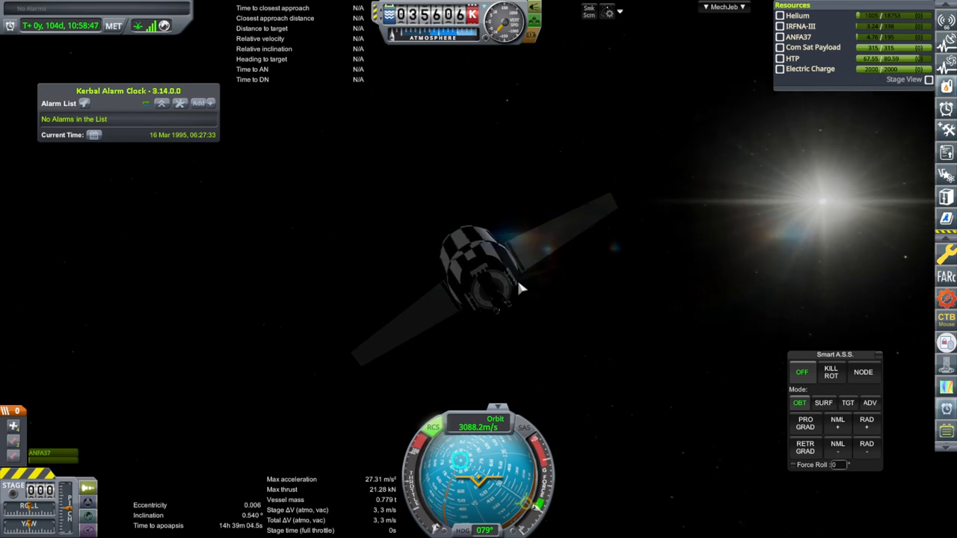
Pause the Deneb G3 flight in its near-geostationary orbit
key(Escape)
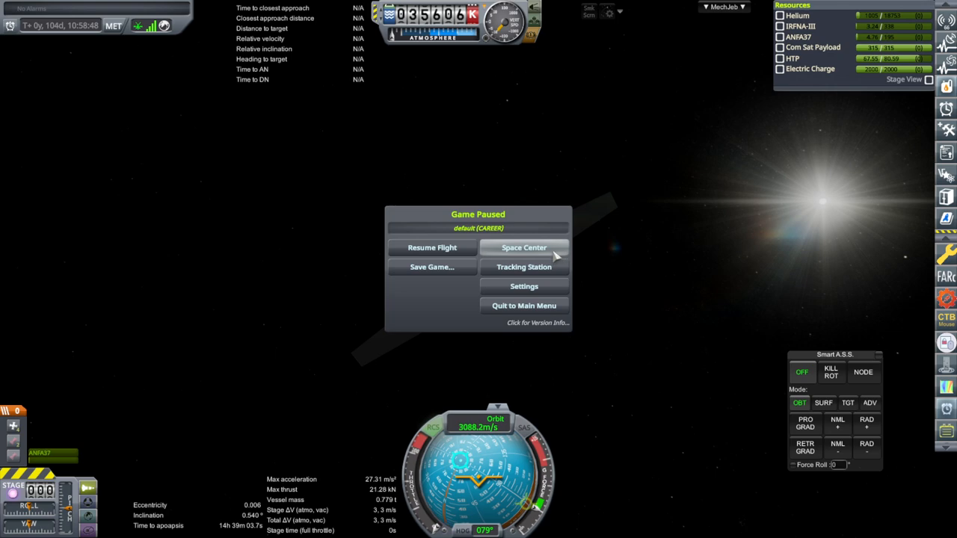
click(431, 248)
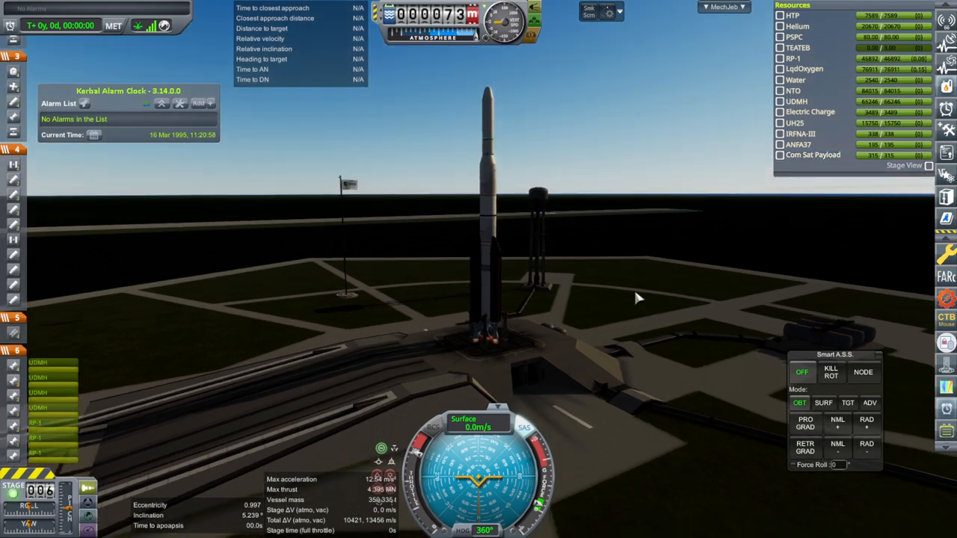
Launch Deneb A3 – GTO with Smart A.S.S. in SURF mode and stage during ascent
key(space)
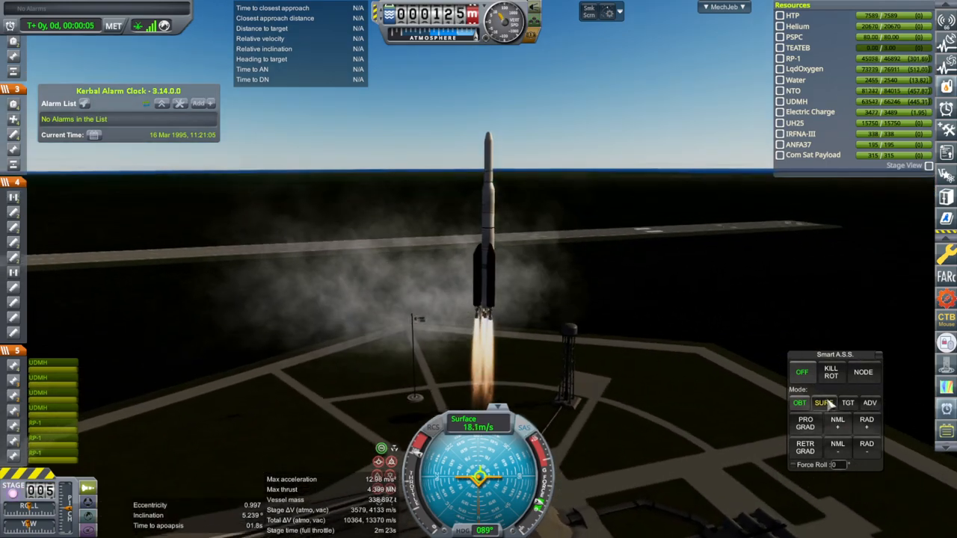
click(823, 403)
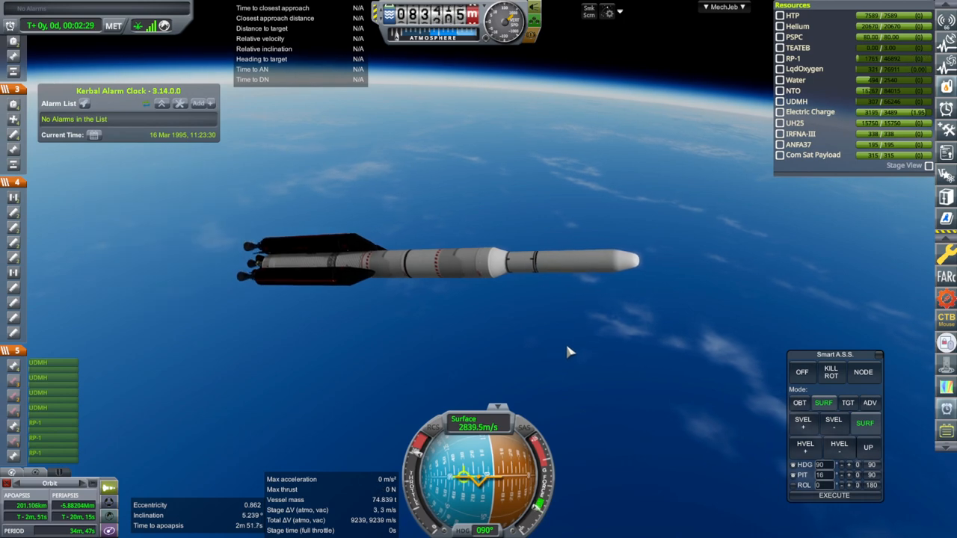
key(space)
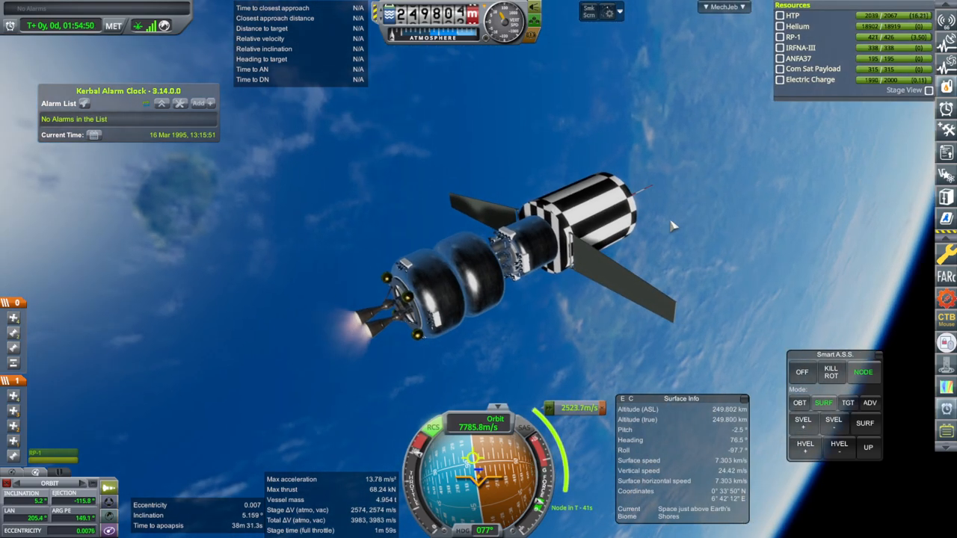
Execute the transfer burn raising apoapsis to about 36,390 km
click(831, 371)
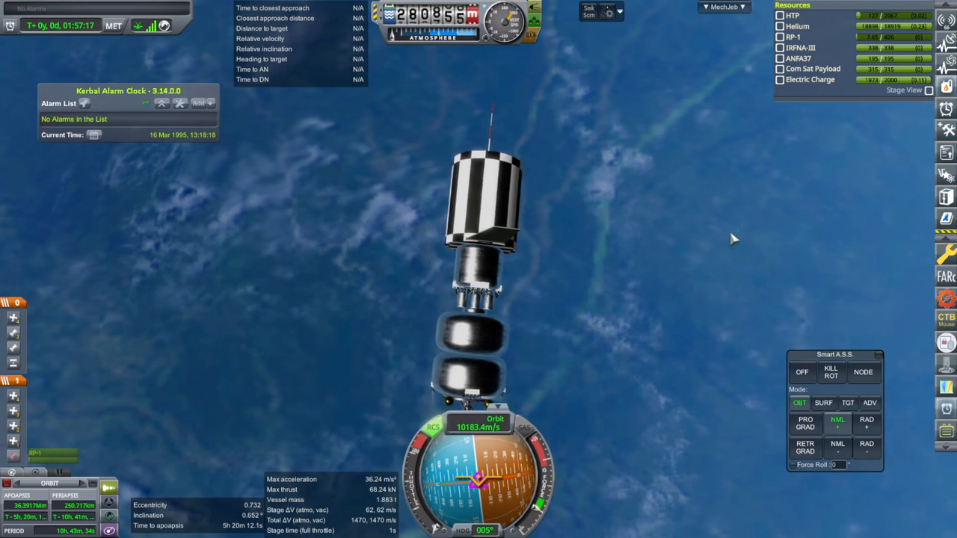
Separate the satellite and circularize near 36,399 by 35,280 km orbit
key(space)
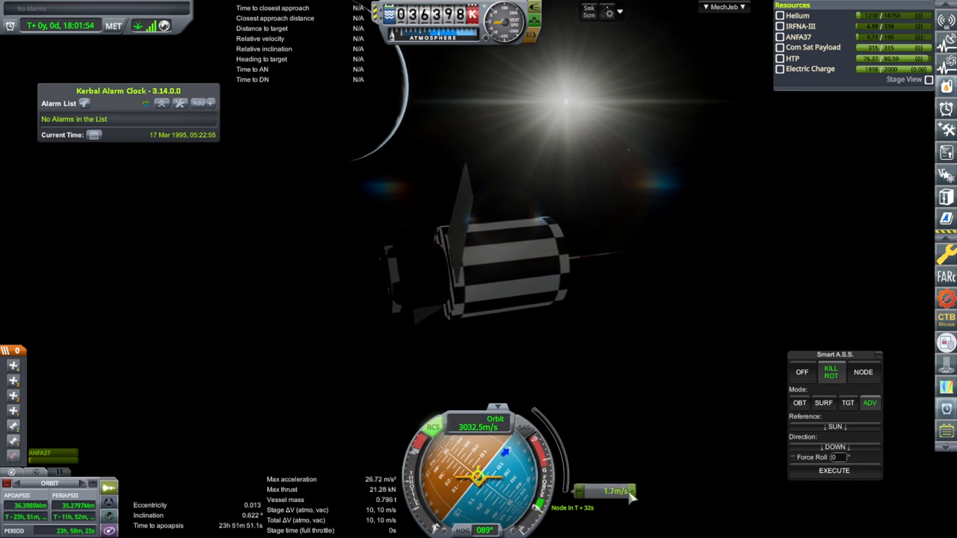
click(799, 403)
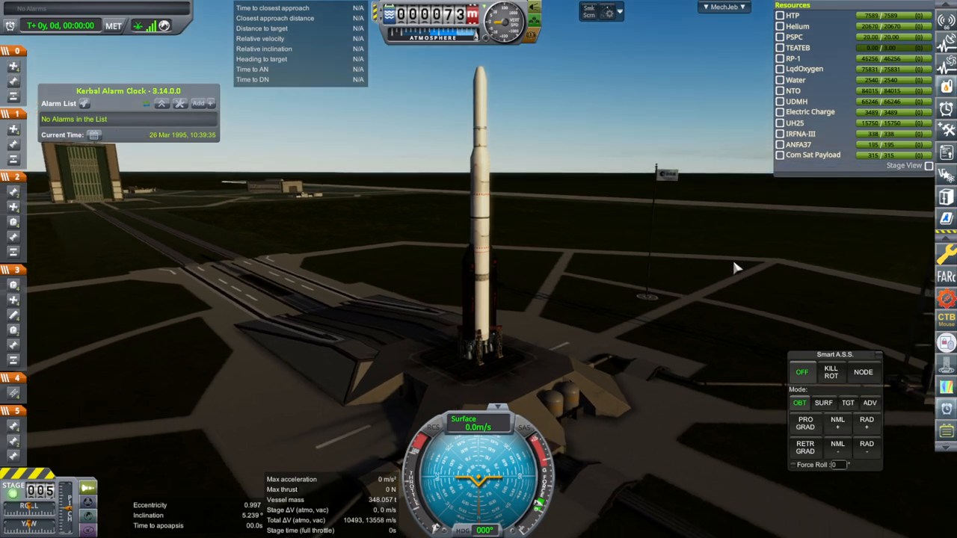
mouse_move(721, 275)
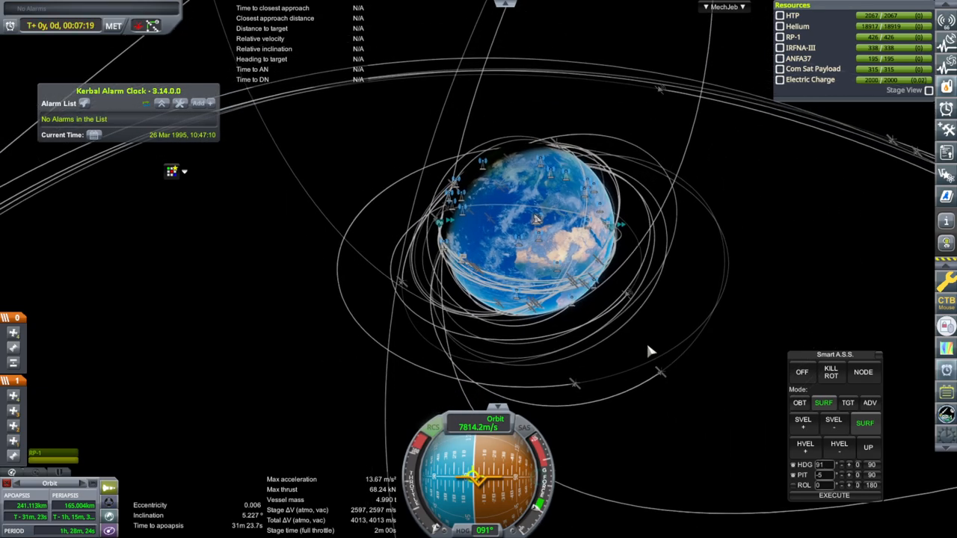
Burn the third launch's transfer to raise apoapsis to about 37,980 km
click(862, 372)
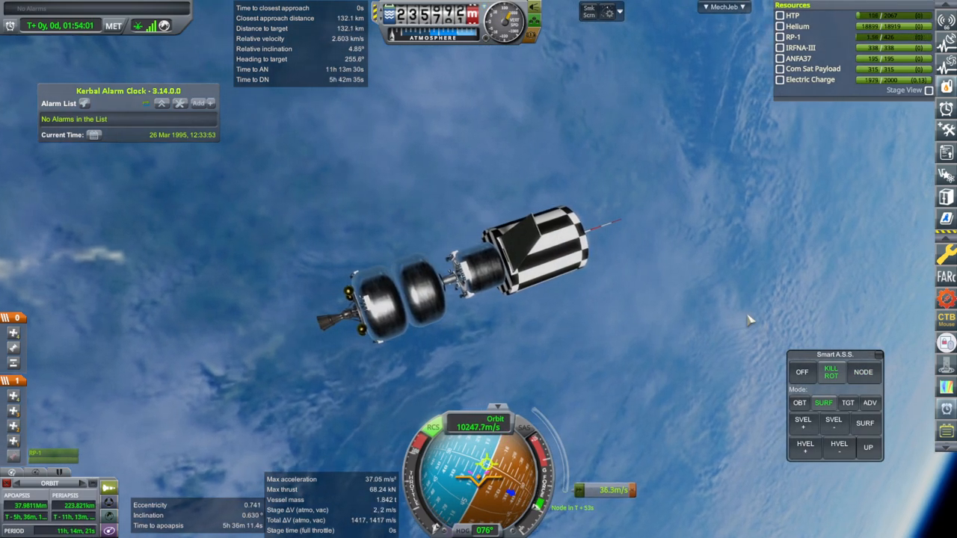
mouse_move(664, 407)
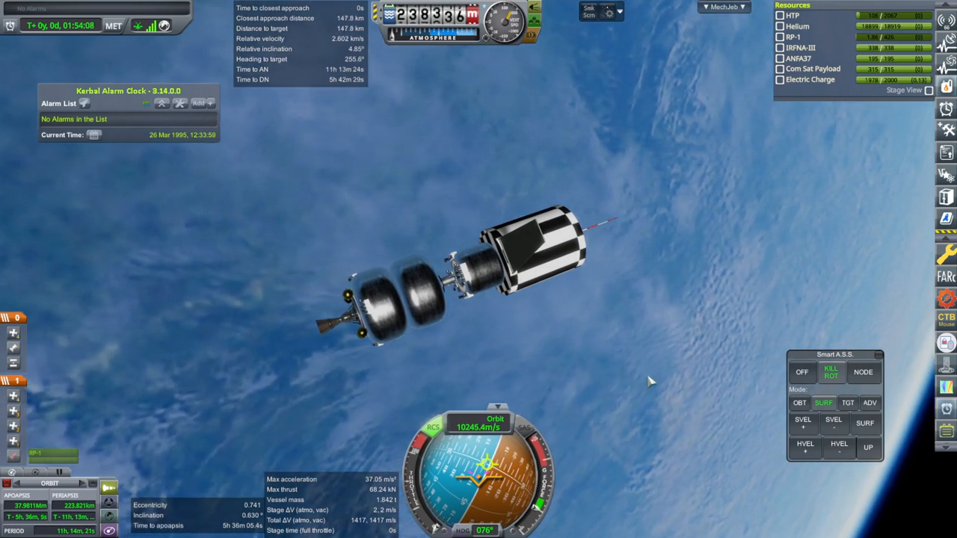
click(799, 403)
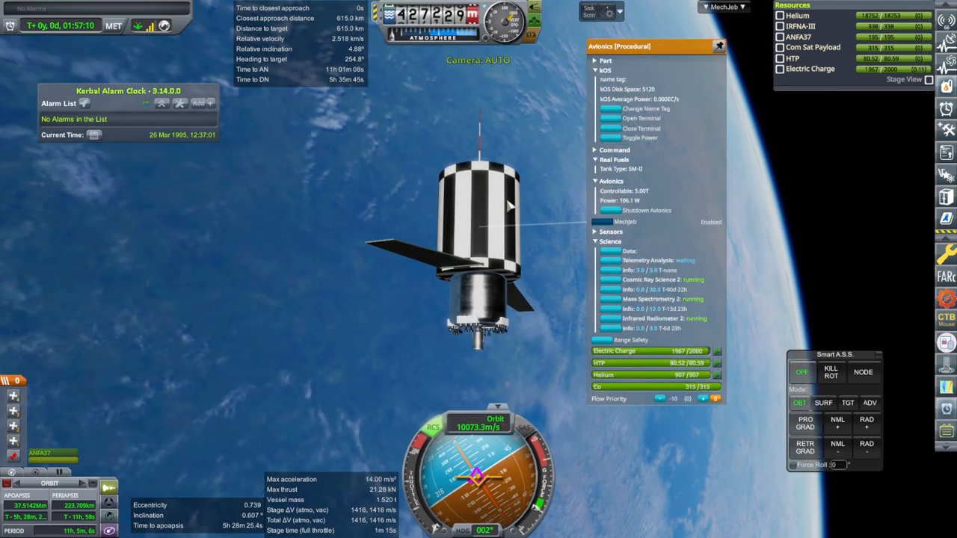
mouse_move(897, 243)
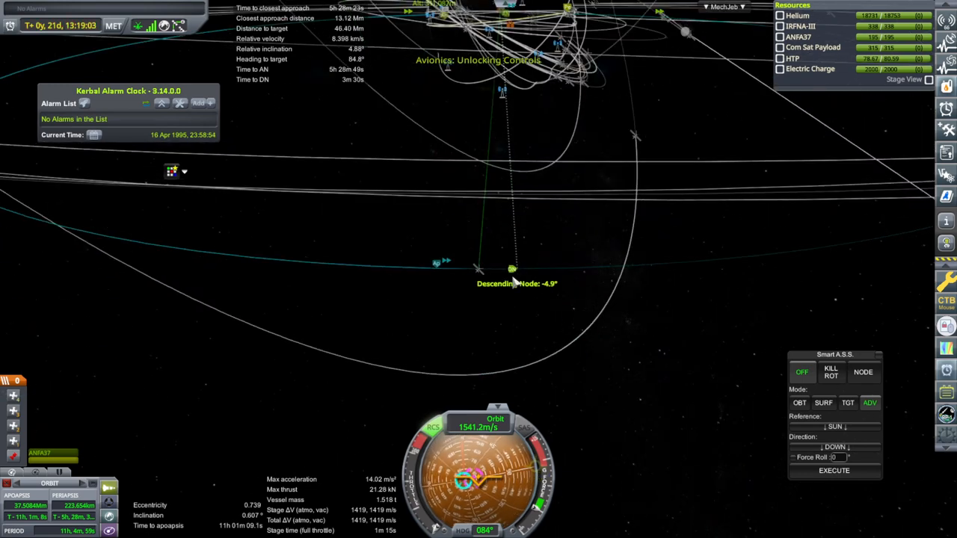
Read the descending node relative inclination of -4.9° on the map
click(511, 268)
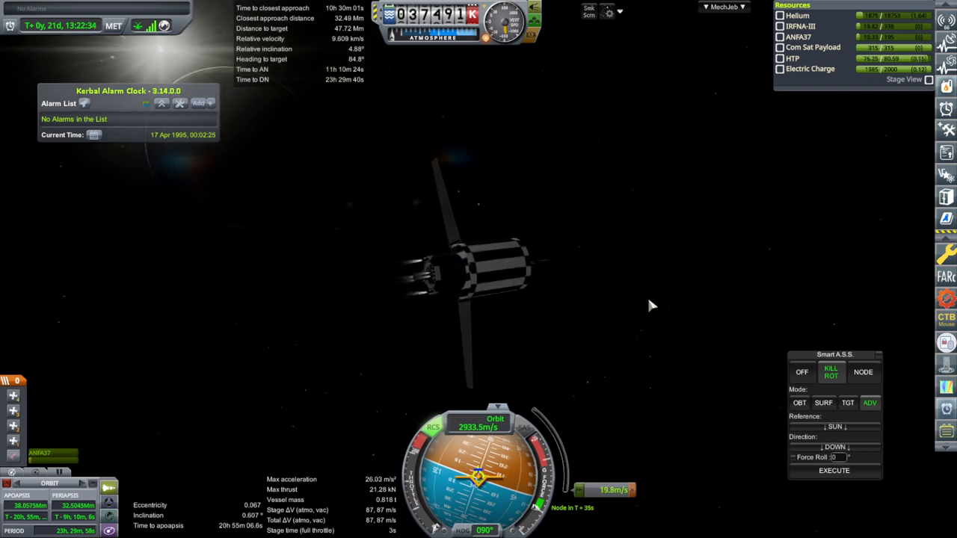
mouse_move(680, 325)
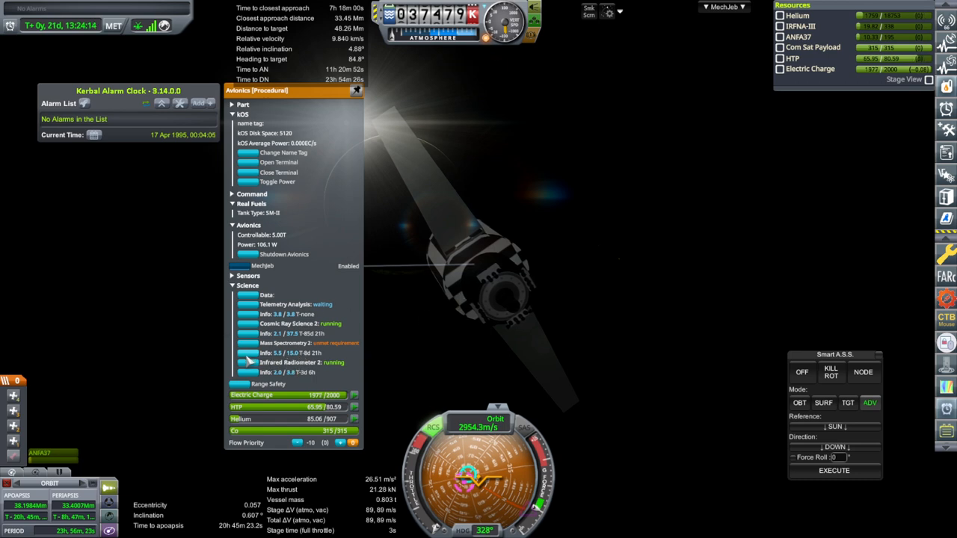
mouse_move(656, 264)
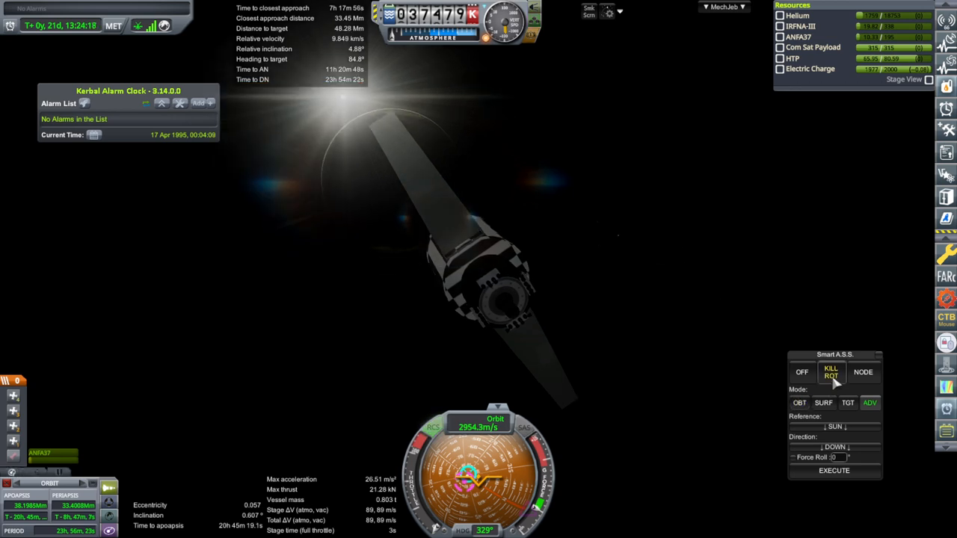
Engage KILL ROT in Smart A.S.S. to hold the satellite's attitude after circularizing
click(801, 372)
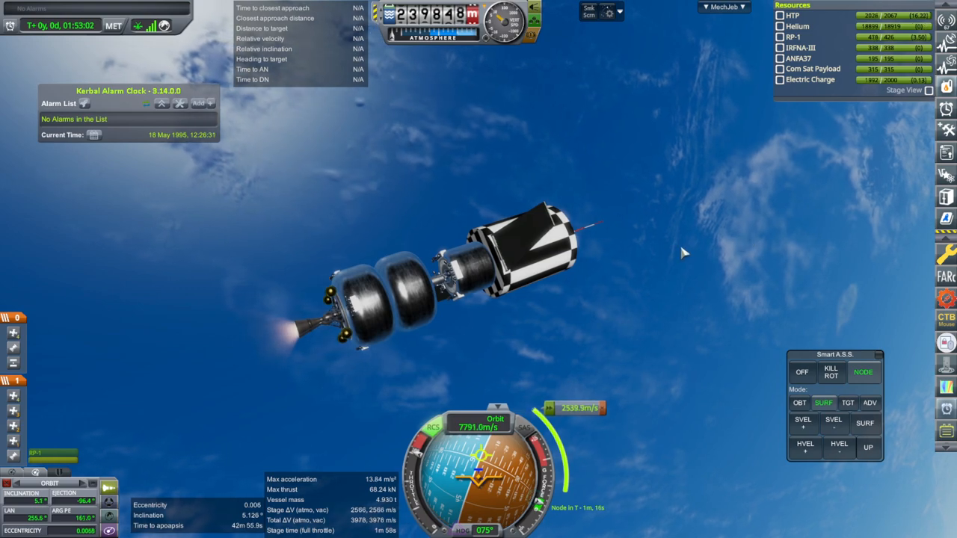
Switch Smart A.S.S. to KILL ROT to hold attitude while coasting in the transfer orbit
click(831, 372)
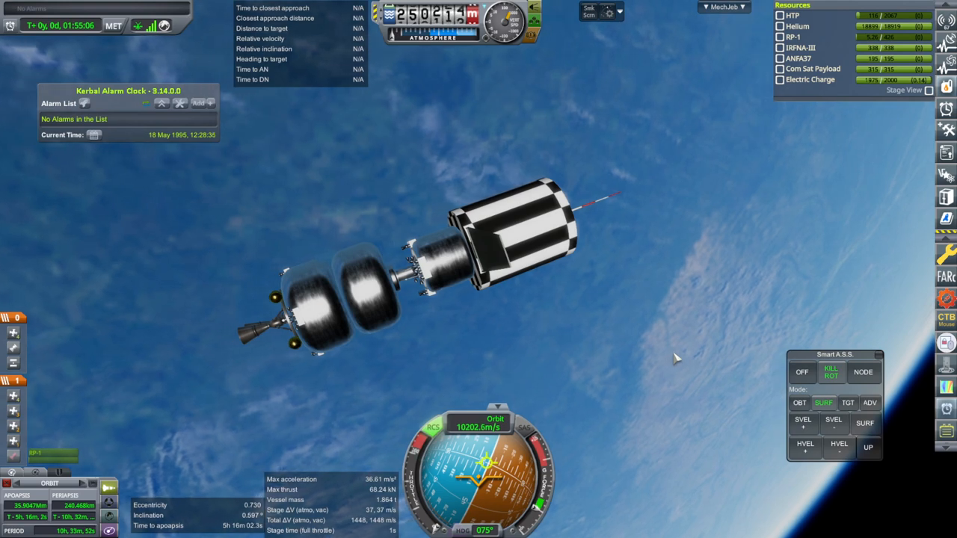
click(870, 403)
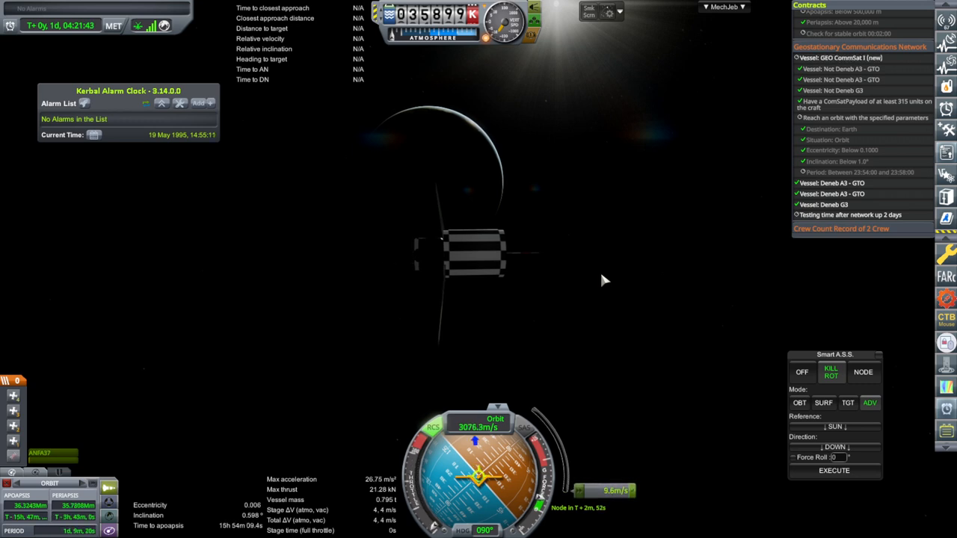
mouse_move(643, 493)
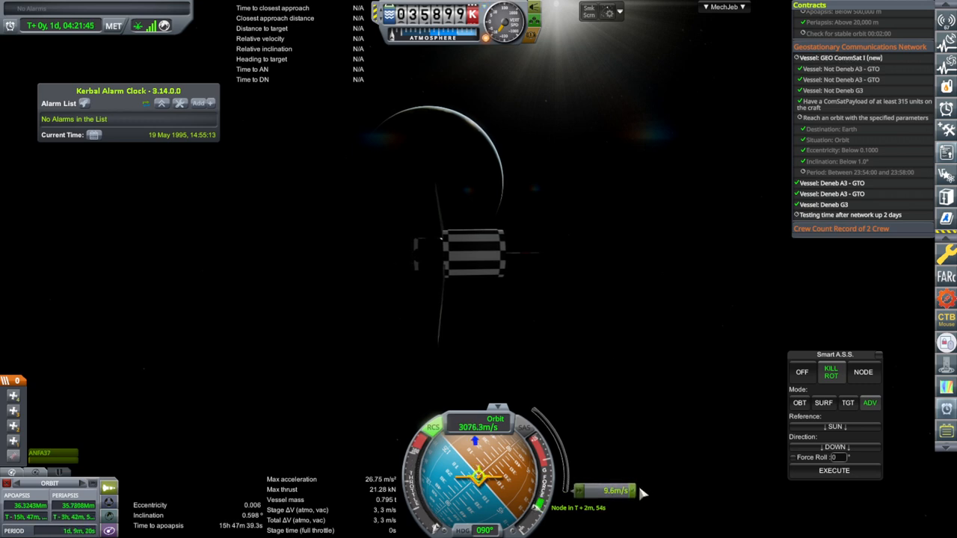
Execute the small MechJeb node burn to trim the period to about 23h 56m
click(800, 402)
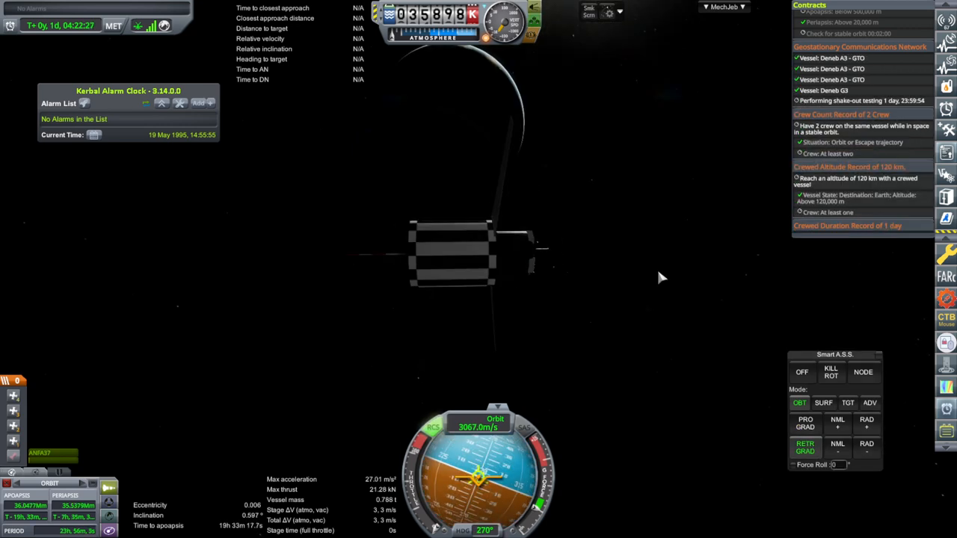
mouse_move(658, 275)
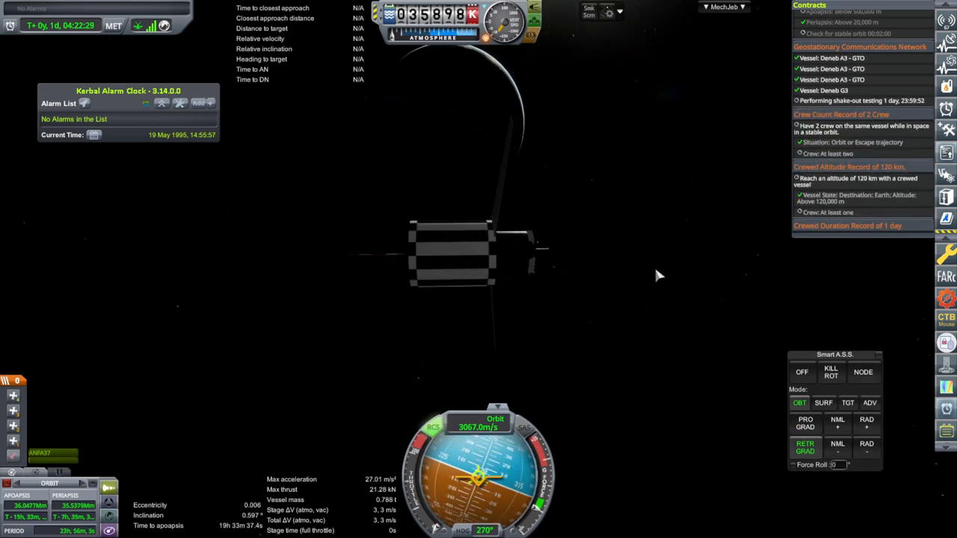
click(869, 403)
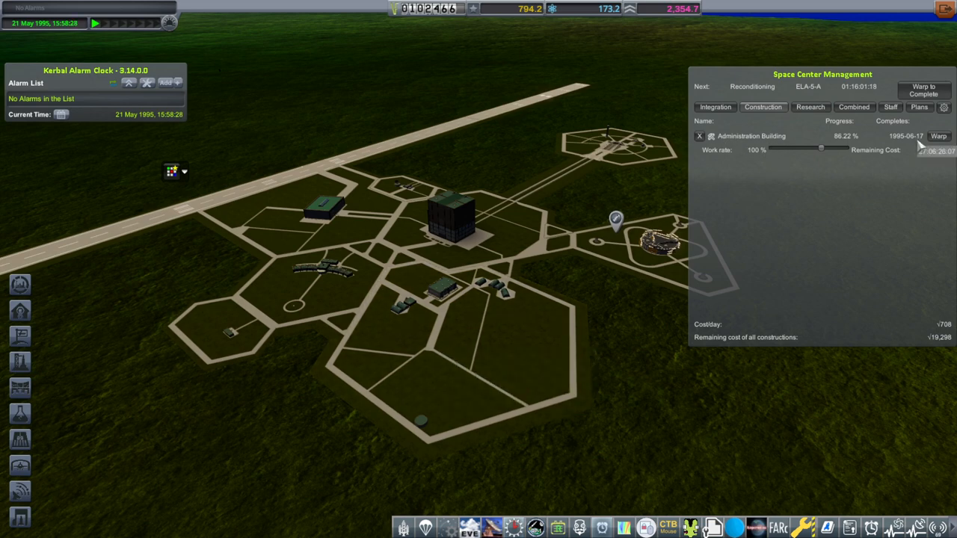
mouse_move(241, 331)
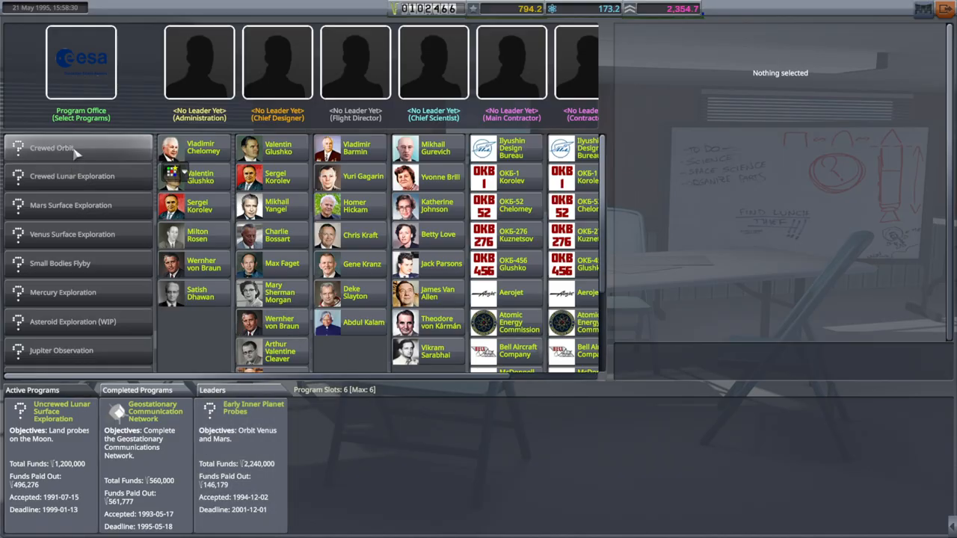
Select the Geostationary Communication Network card to complete the program
click(52, 147)
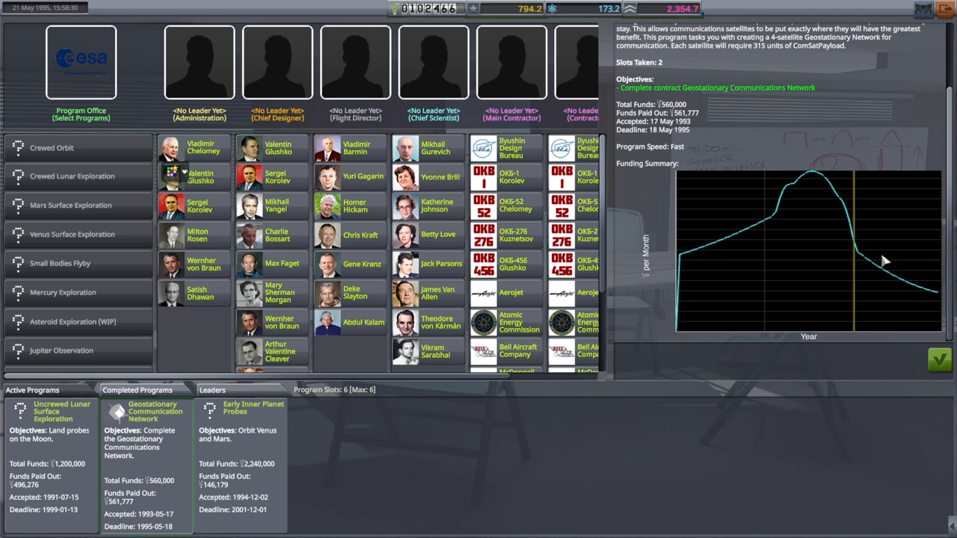
mouse_move(940, 360)
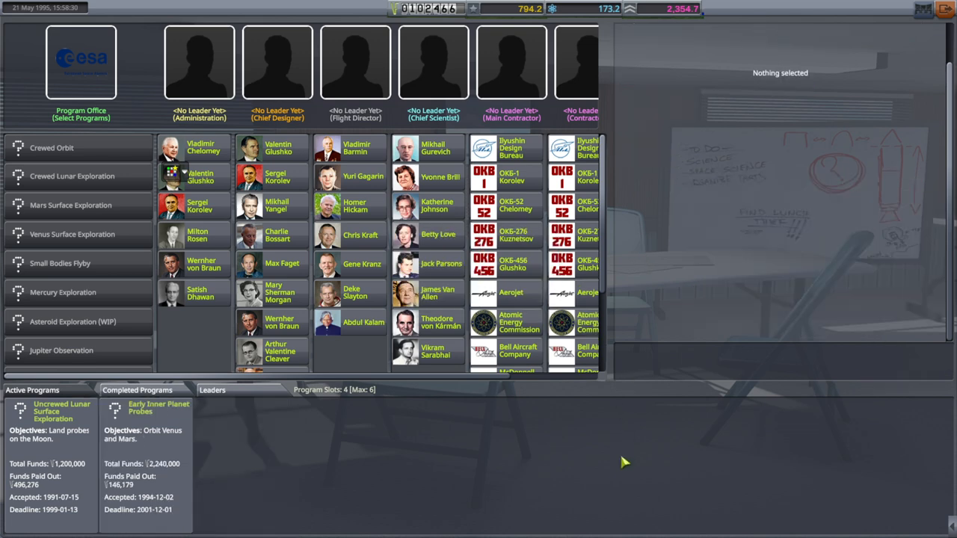
Review Uncrewed Lunar Surface Exploration, then preview Crewed Orbit at Fast speed
click(146, 407)
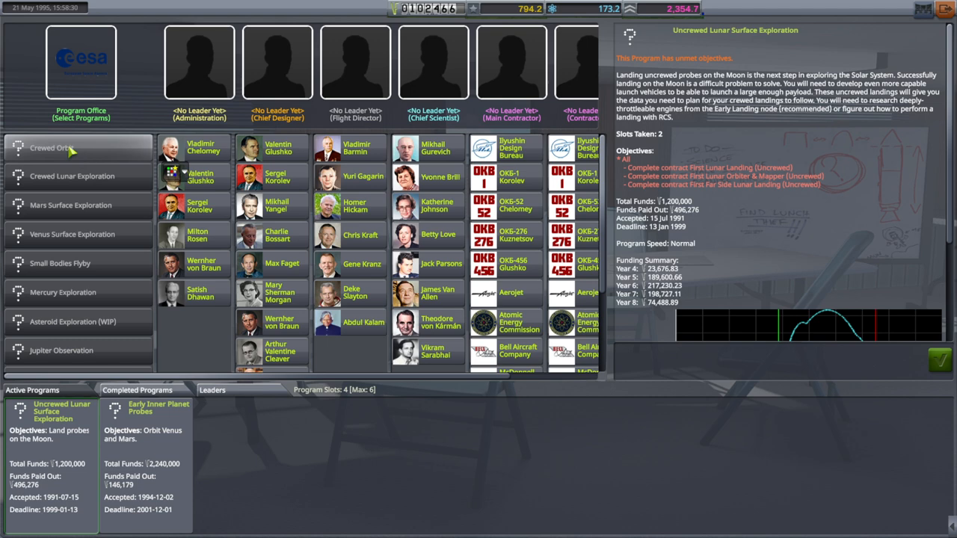
click(53, 147)
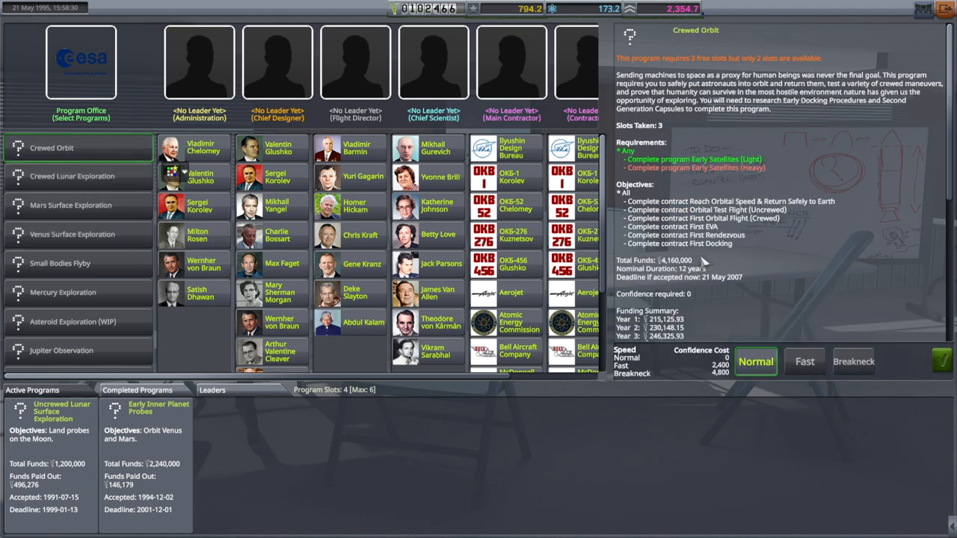
mouse_move(714, 310)
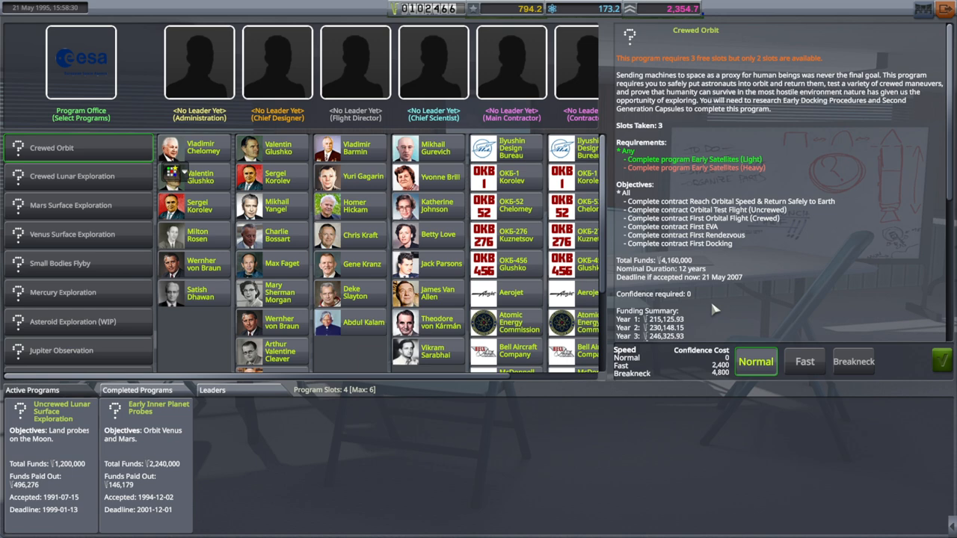
mouse_move(804, 361)
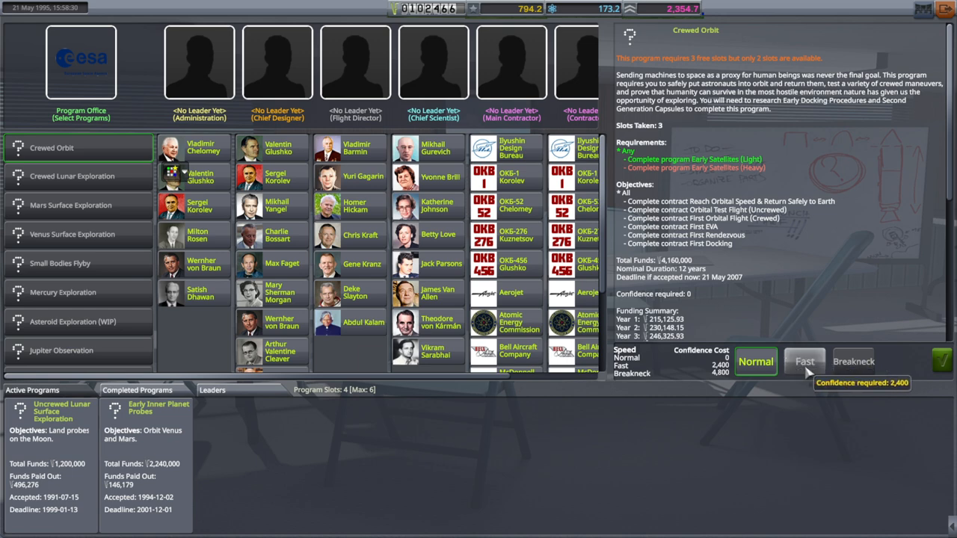
click(804, 361)
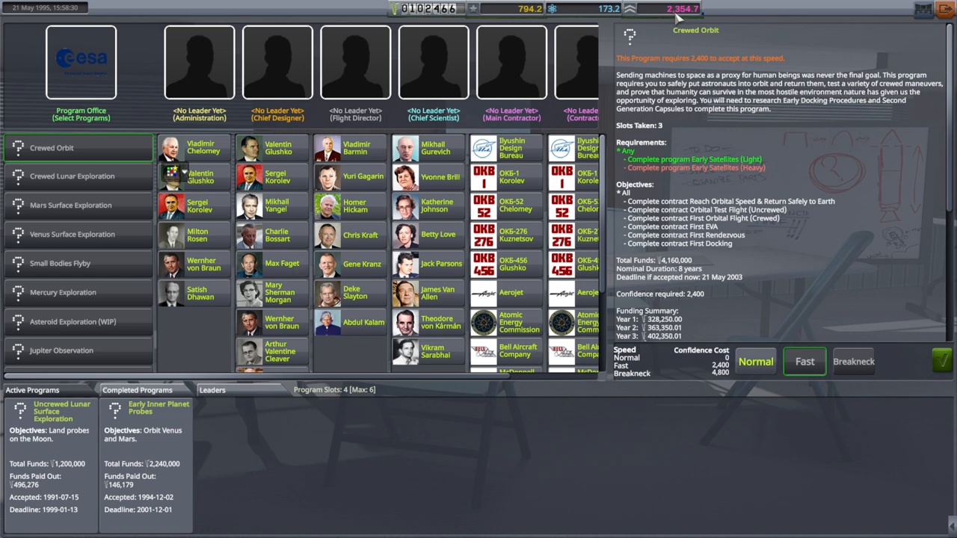
mouse_move(691, 18)
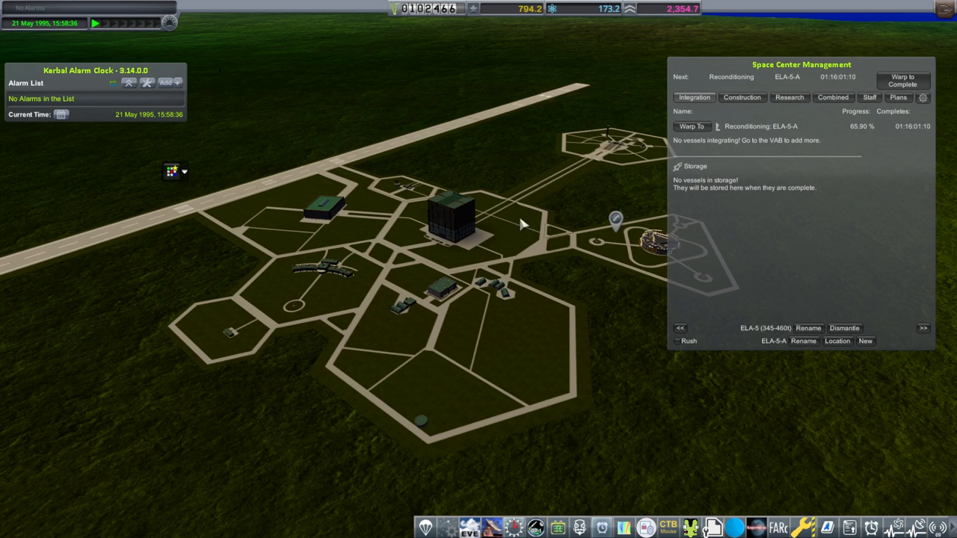
mouse_move(665, 448)
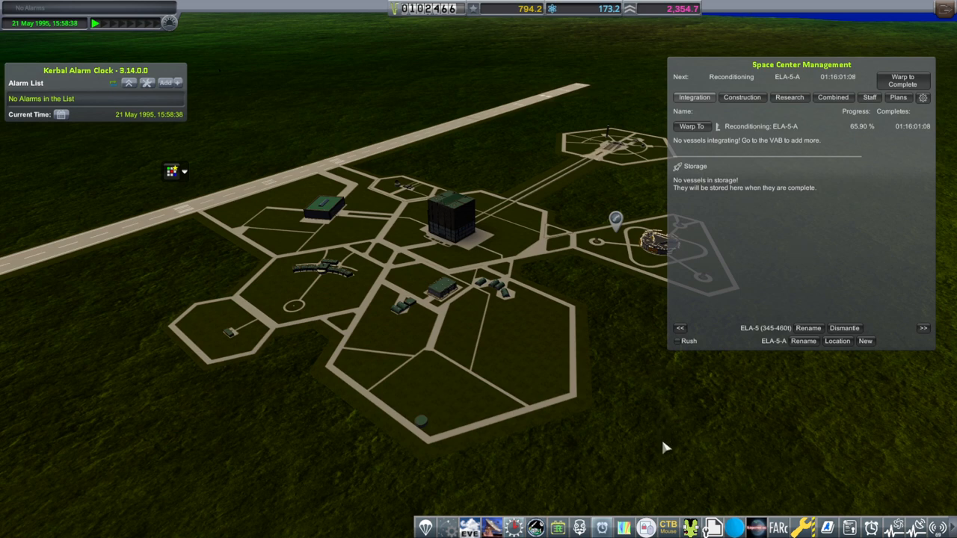
mouse_move(757, 474)
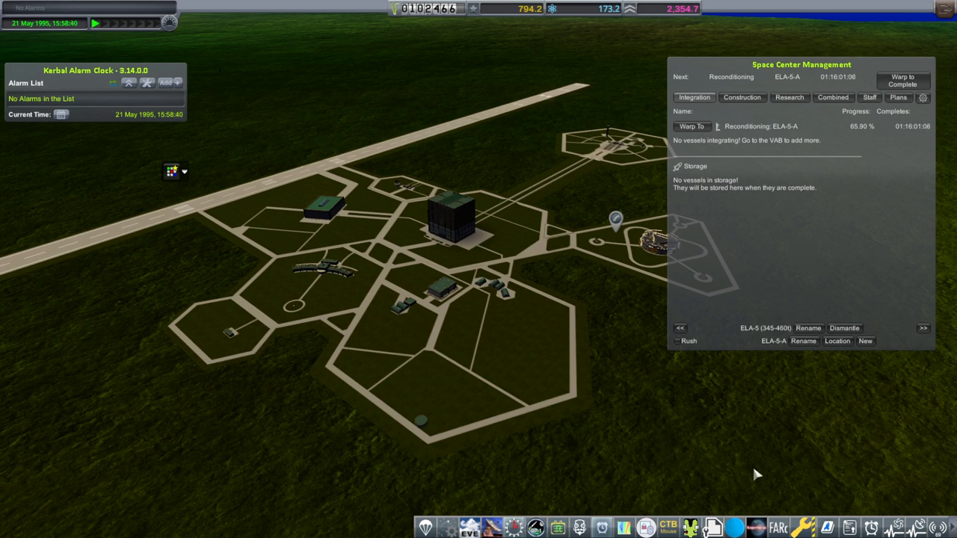